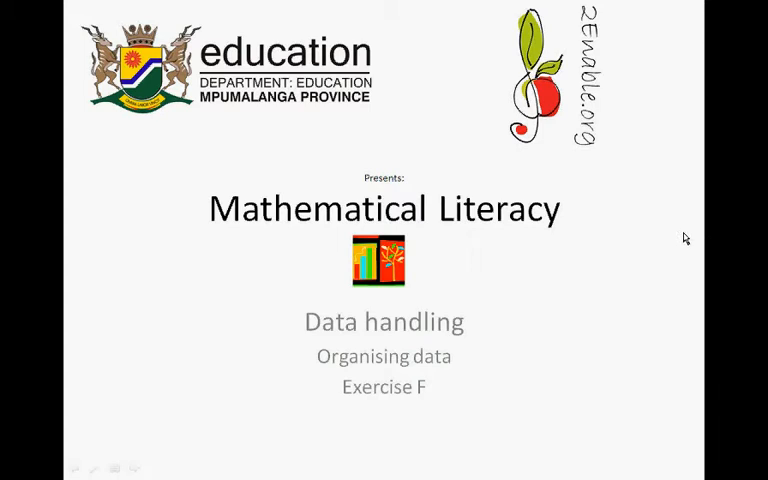
Step: Bring up the slide show's right-click options on the title slide
right_click(672, 238)
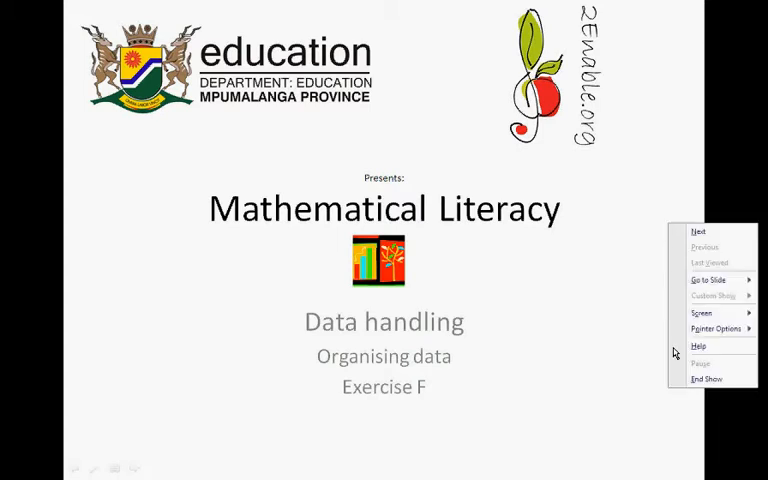
Step: End the slide show and mark 'samp' as Ignore All in the staple food exercise
click(708, 378)
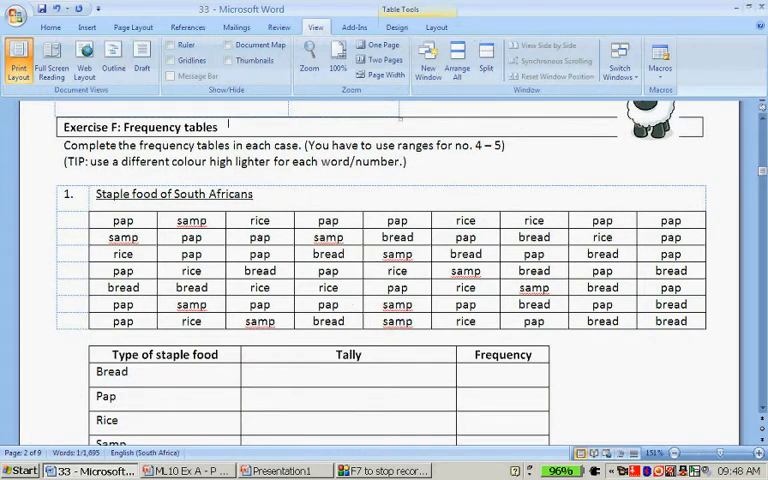
mouse_move(398, 98)
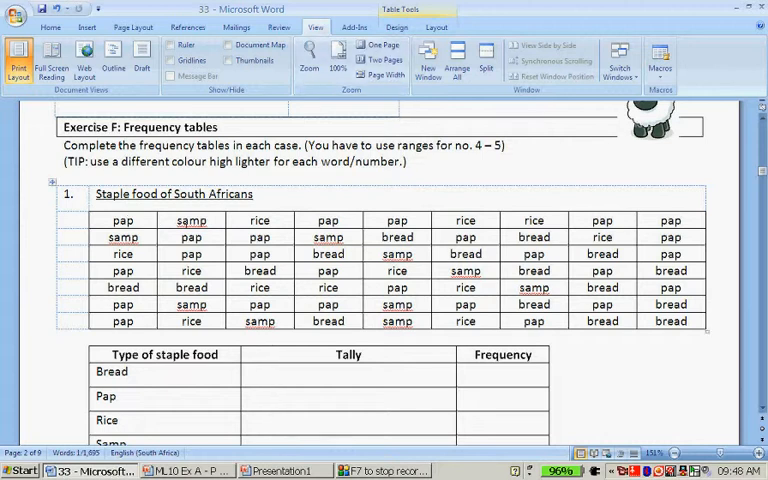
right_click(188, 220)
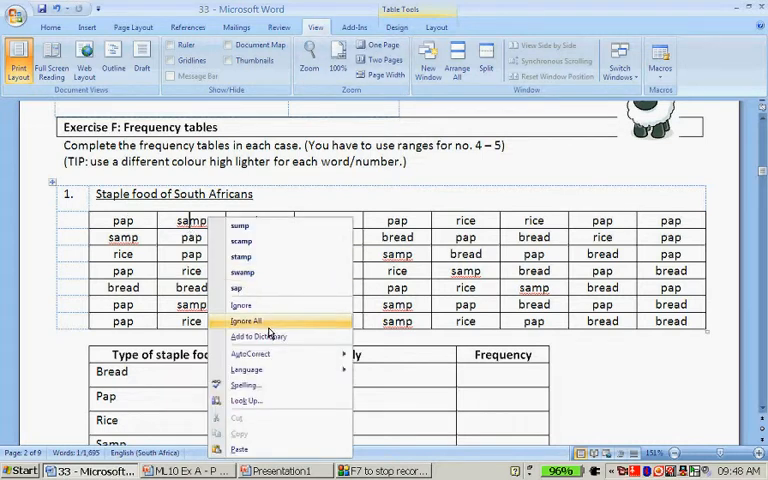
click(248, 320)
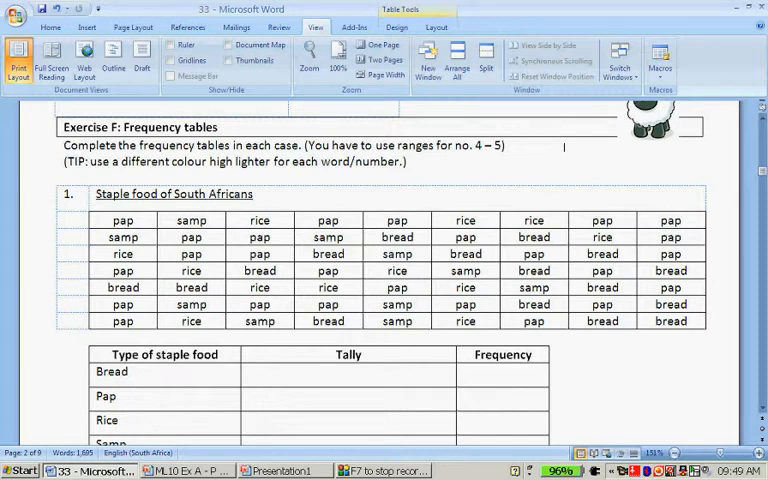
click(204, 220)
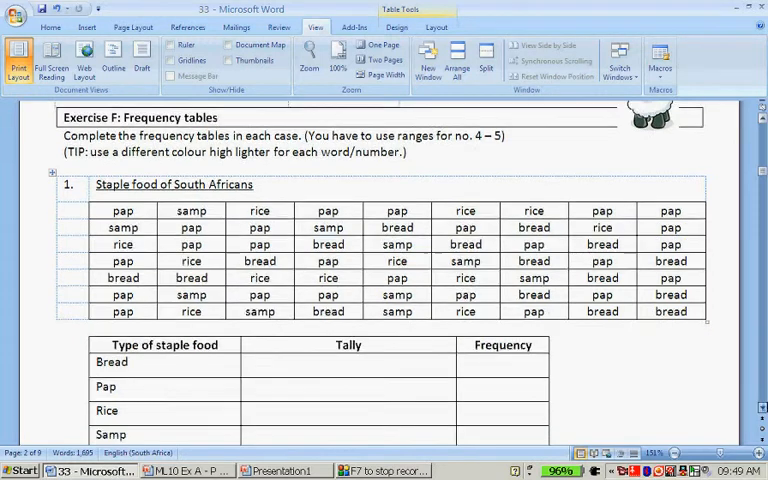
Step: Scroll down to check the frequency table and back up to the exercise
scroll(down, 3)
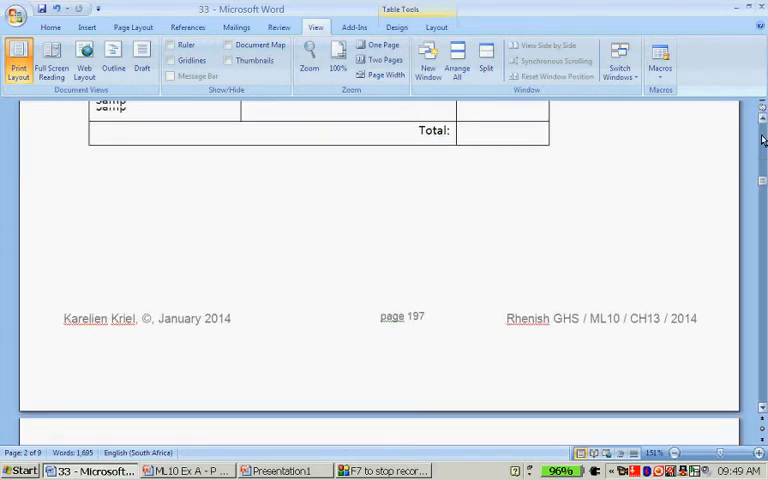
scroll(up, 3)
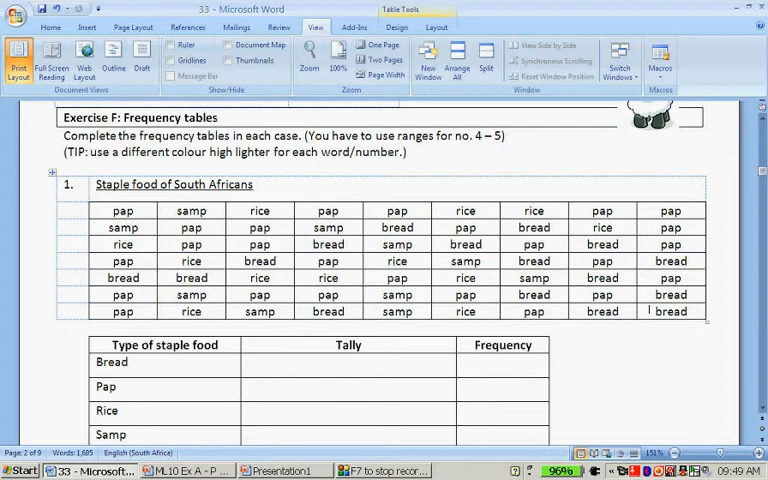
scroll(down, 3)
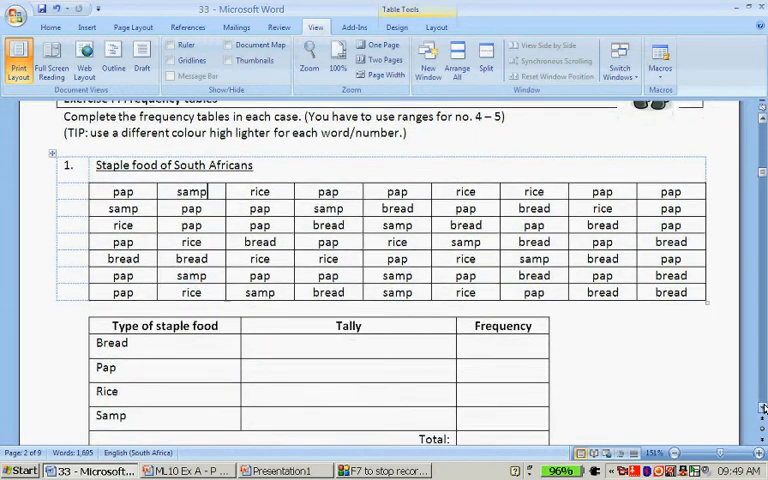
scroll(up, 3)
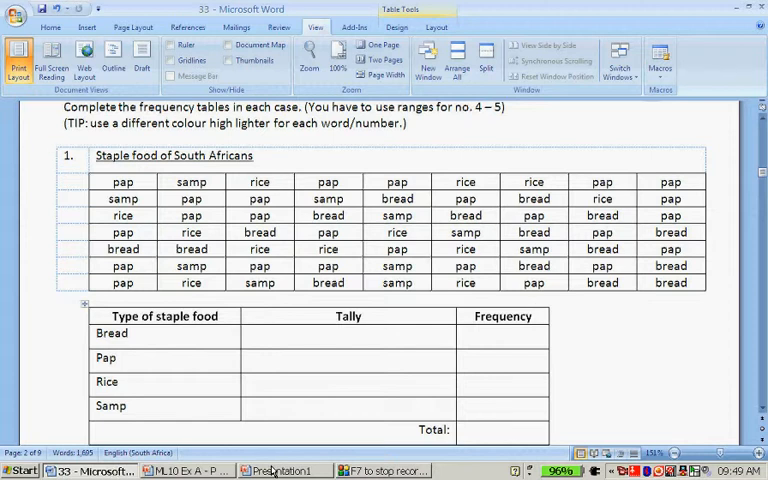
click(284, 470)
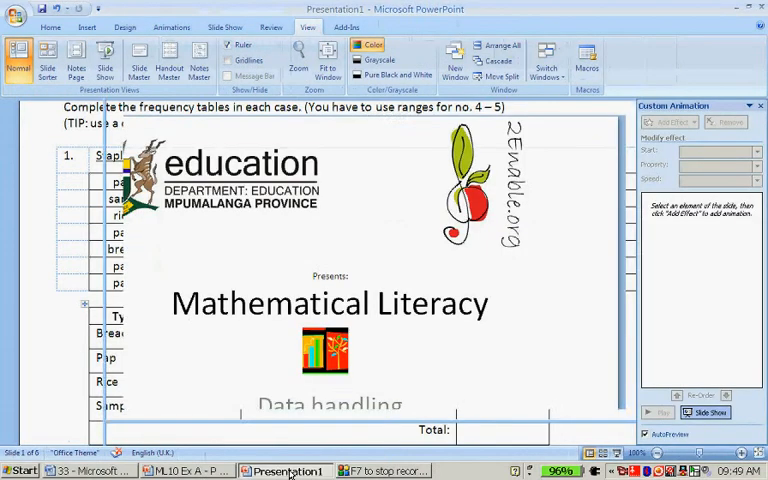
click(18, 58)
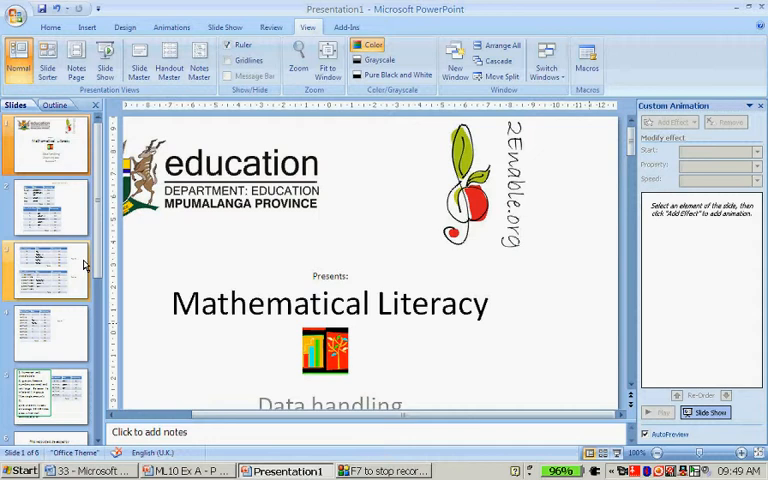
click(50, 204)
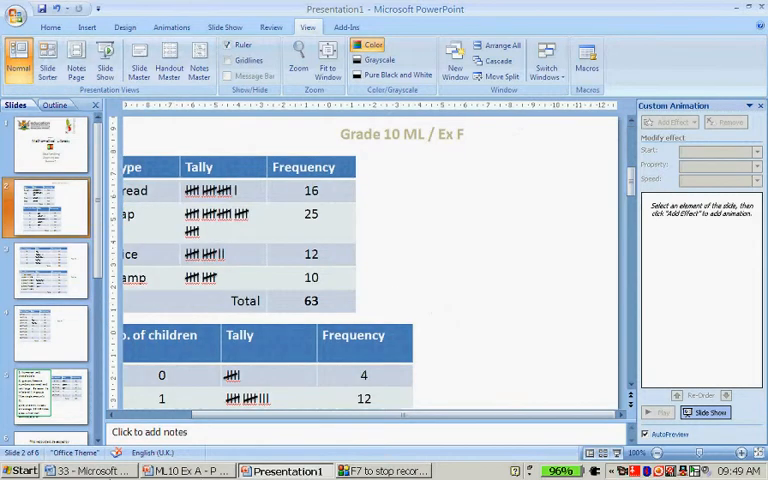
click(90, 472)
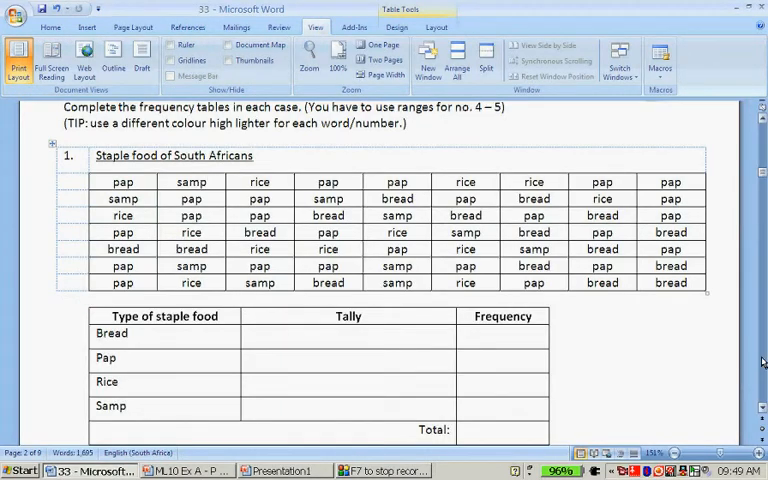
Step: Scroll down to exercise 2 on school-going children per household
scroll(down, 3)
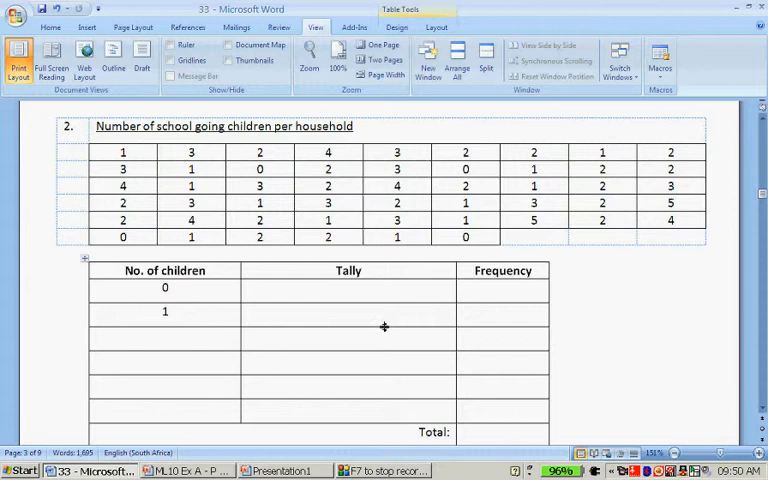
mouse_move(382, 452)
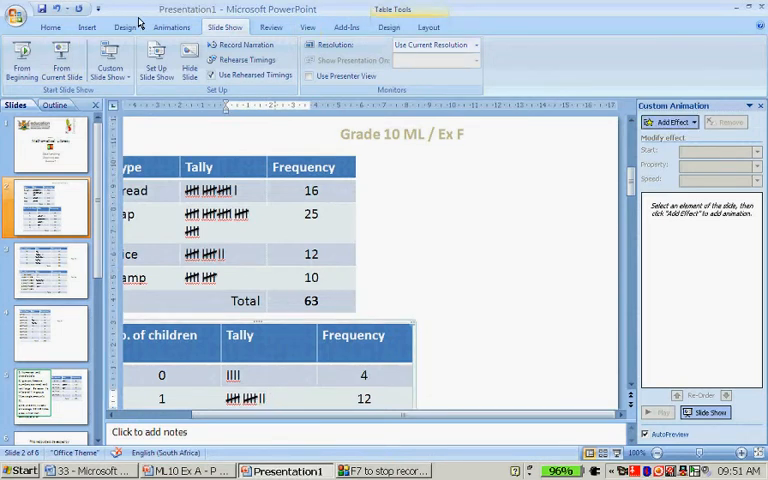
click(90, 472)
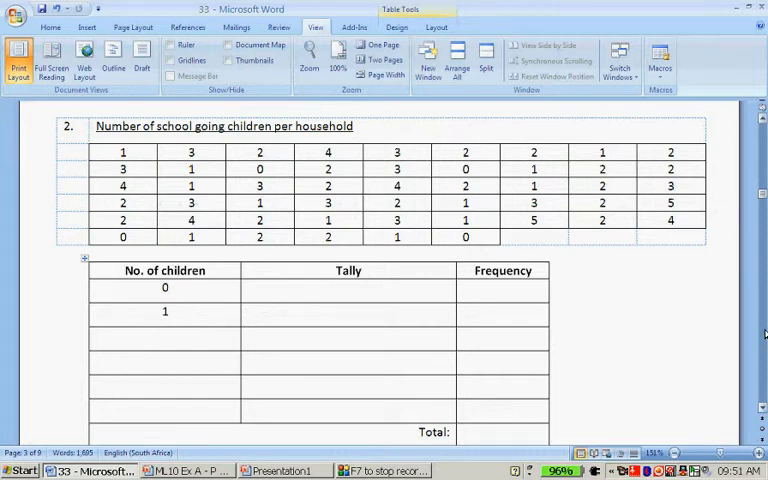
Step: Scroll down past exercise 3 with the Home ribbon's highlighting options shown
scroll(down, 3)
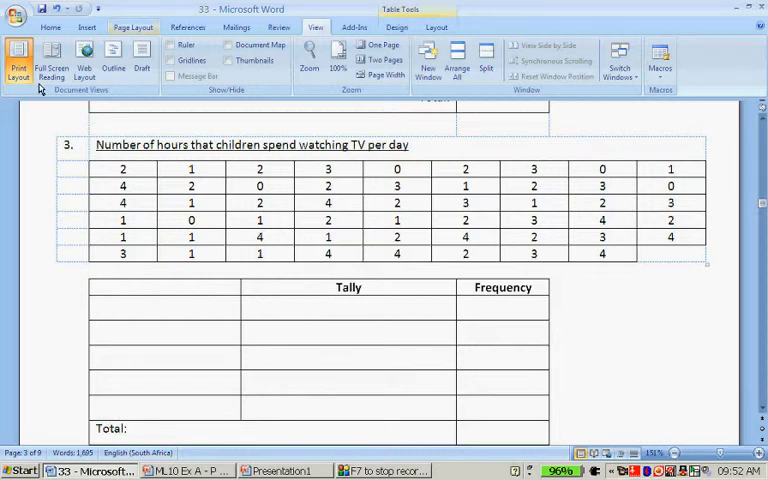
click(50, 28)
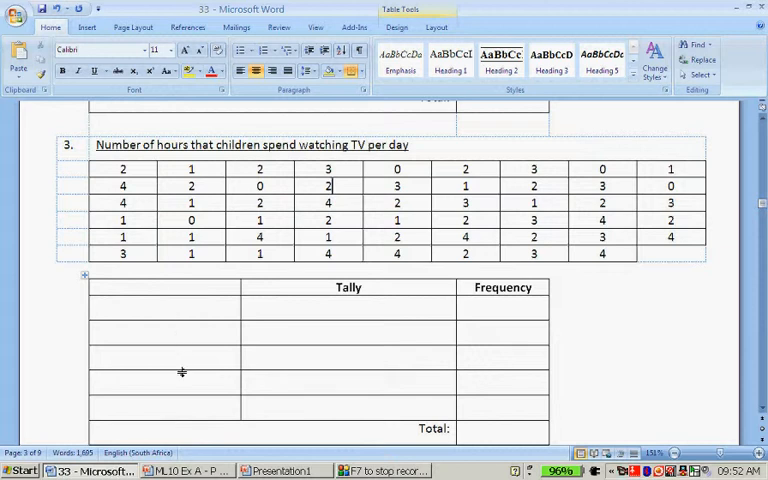
mouse_move(544, 356)
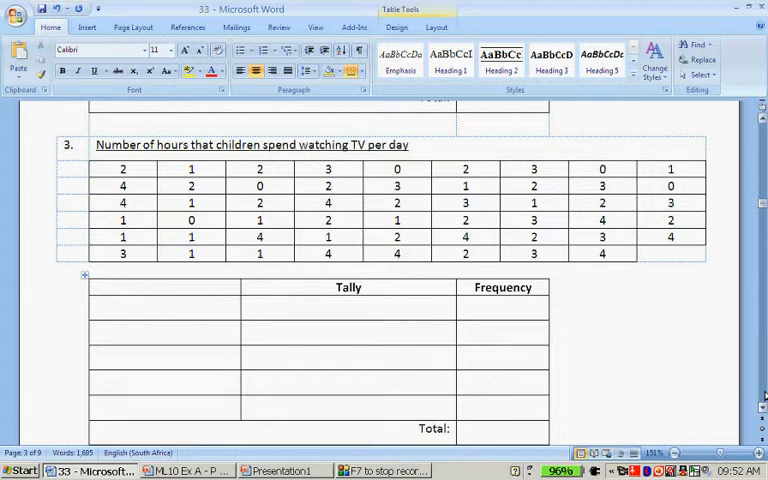
scroll(down, 3)
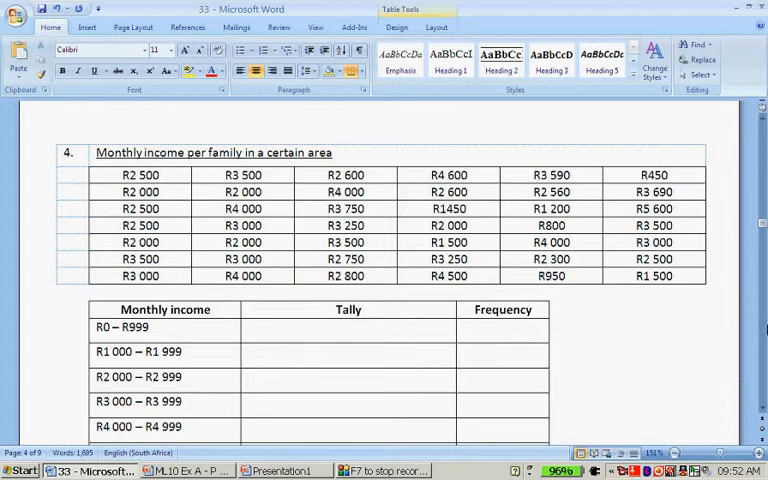
Step: Scroll to exercise 4 and select income values, reformatting R1450 as R1 450
scroll(down, 3)
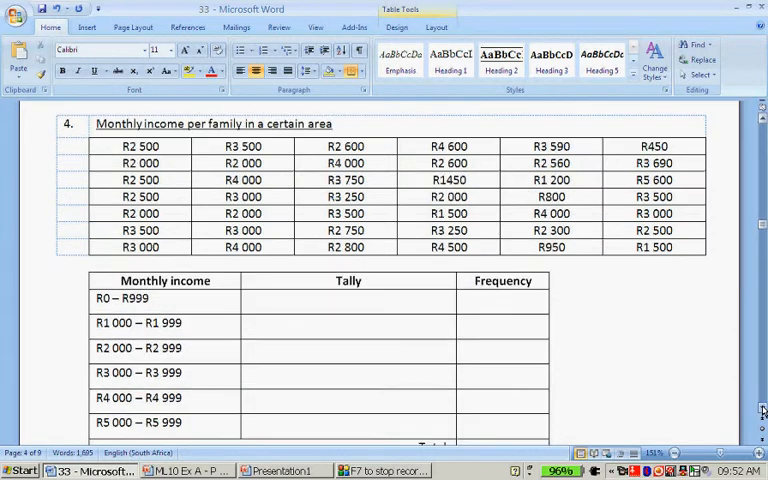
scroll(down, 3)
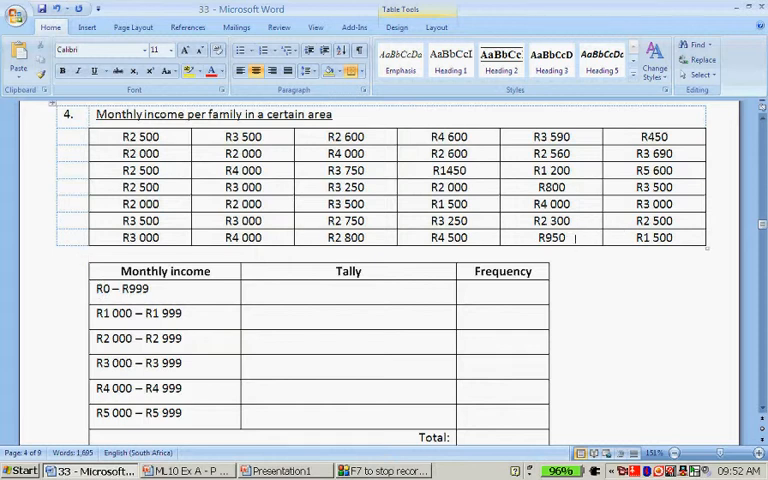
double_click(552, 238)
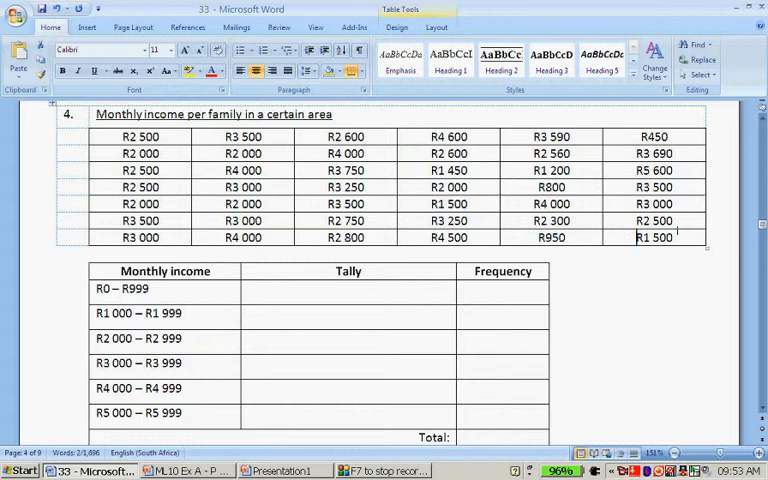
double_click(656, 236)
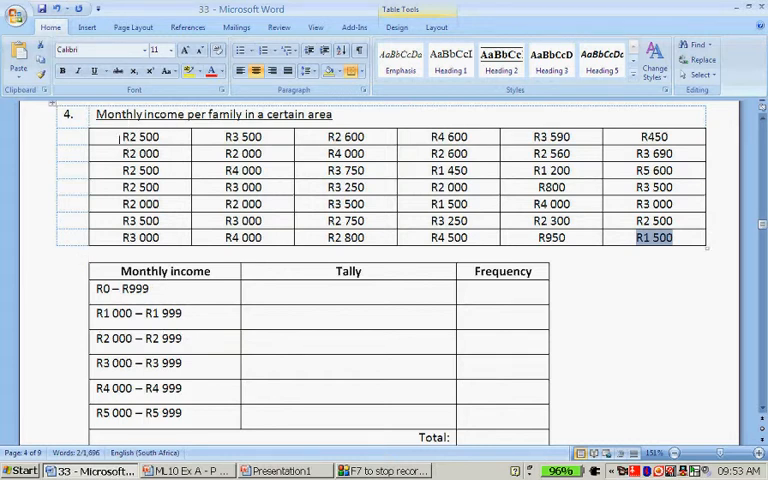
Step: Pick out income values R2 500, R2 560, R2 000, R2 800 and R3 500 in the data grid
click(140, 136)
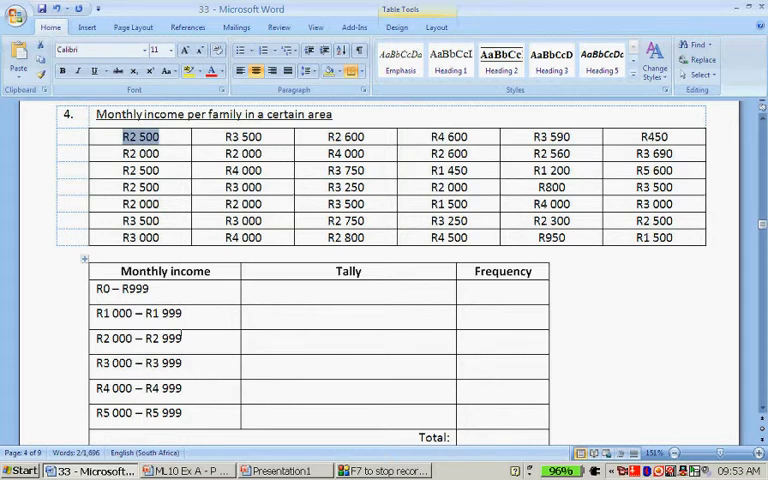
click(348, 136)
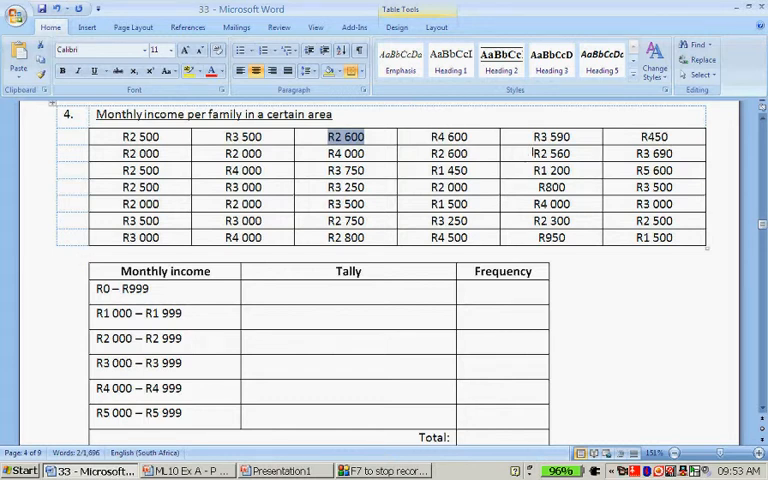
click(552, 152)
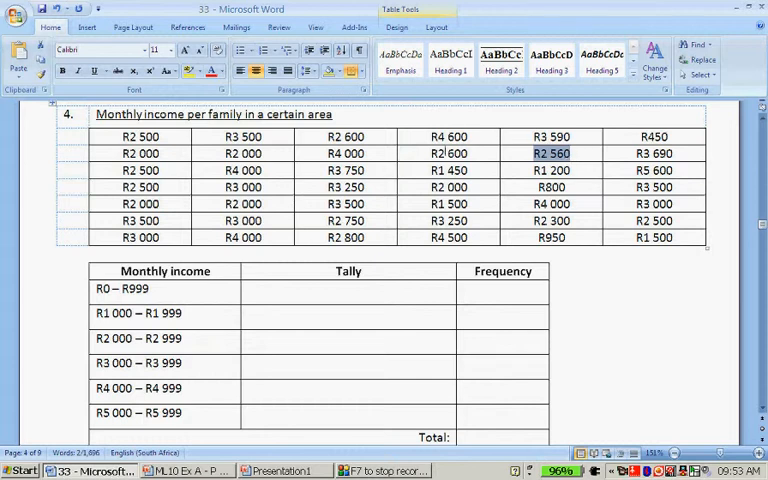
click(448, 152)
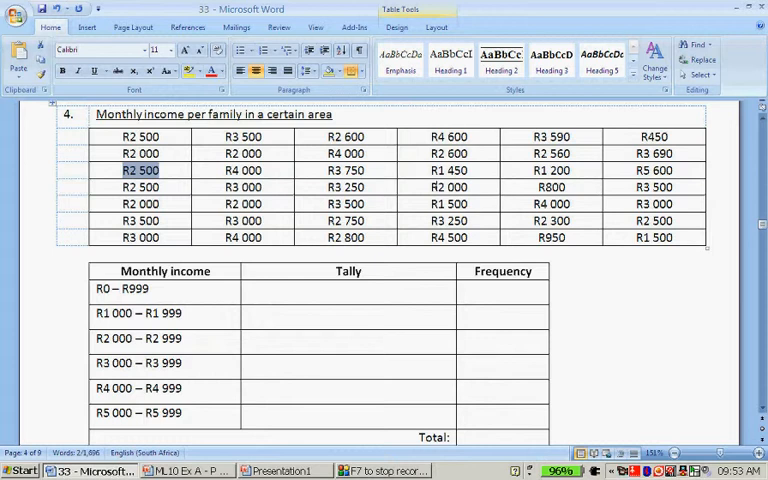
click(448, 188)
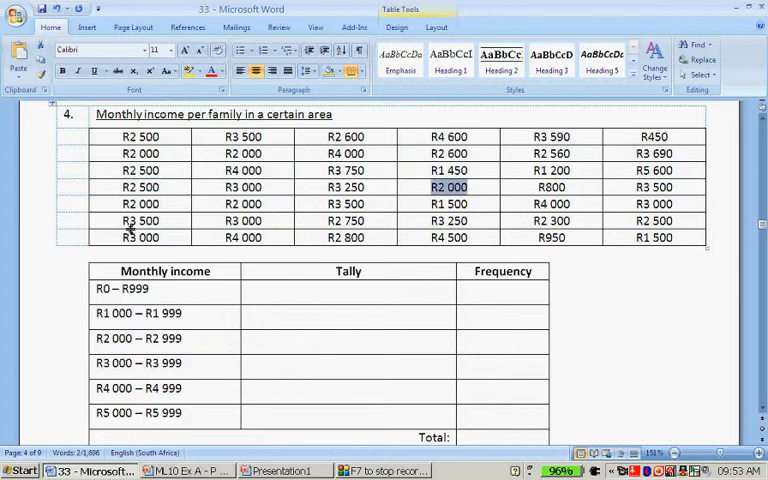
click(140, 188)
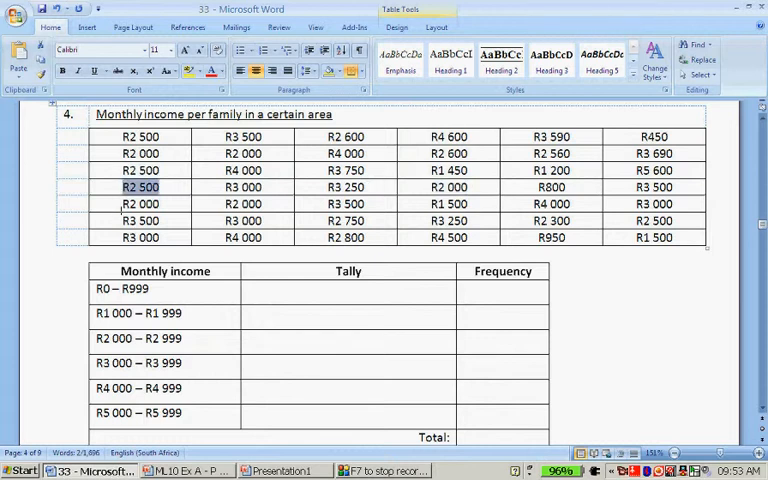
click(140, 204)
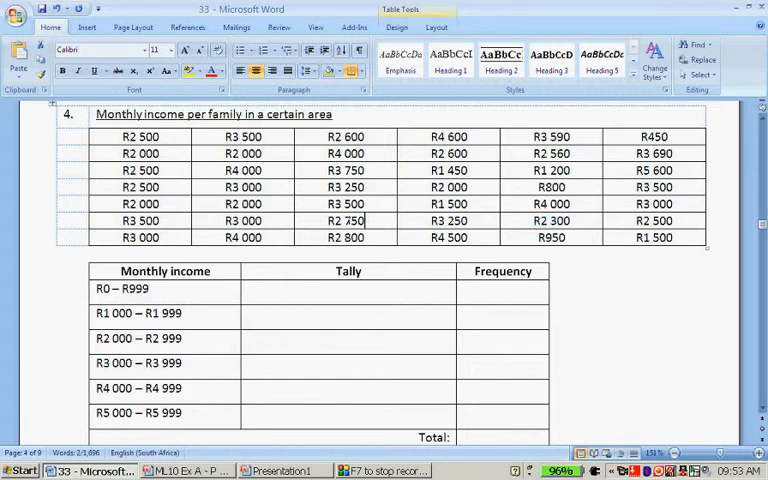
double_click(344, 220)
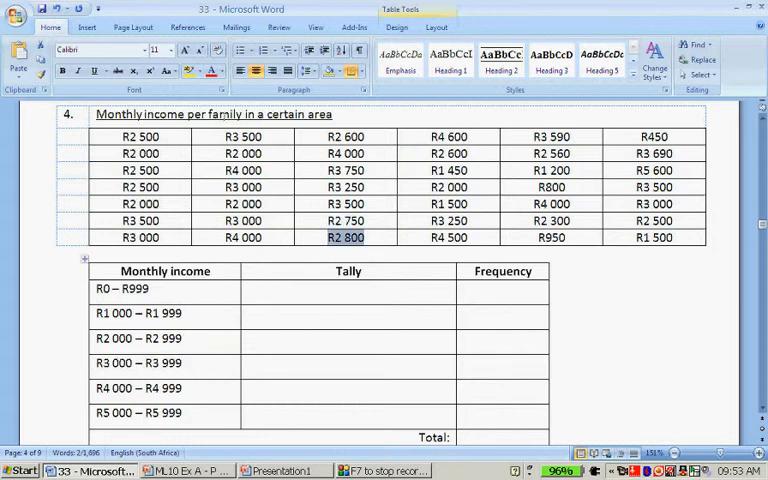
click(244, 136)
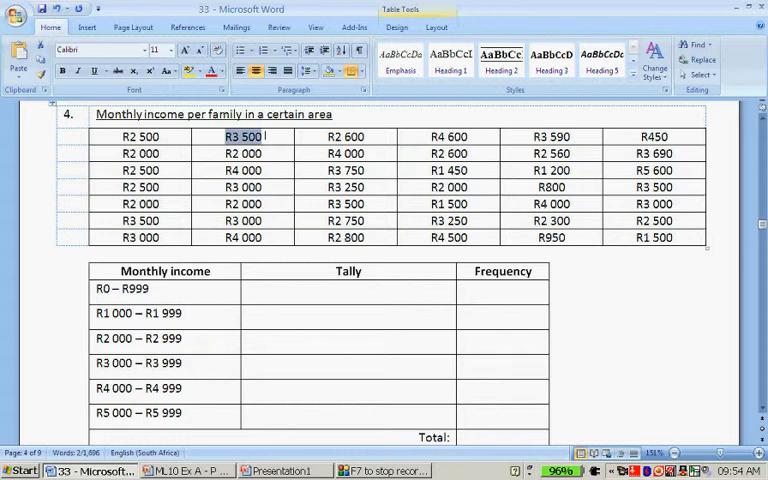
mouse_move(316, 178)
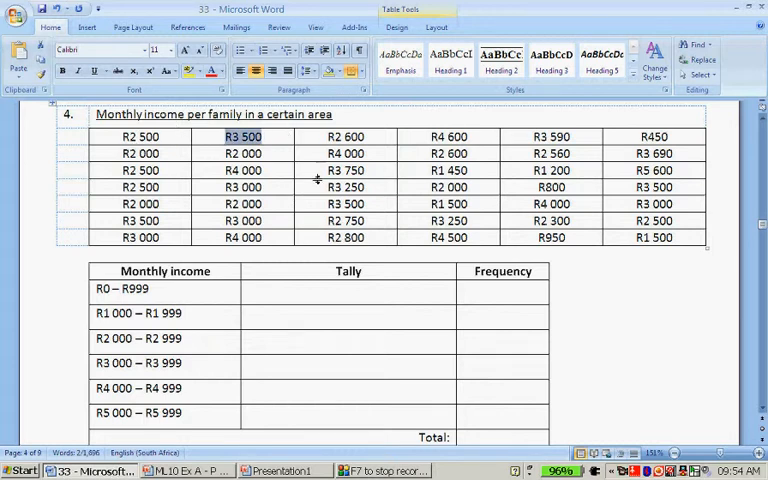
mouse_move(548, 244)
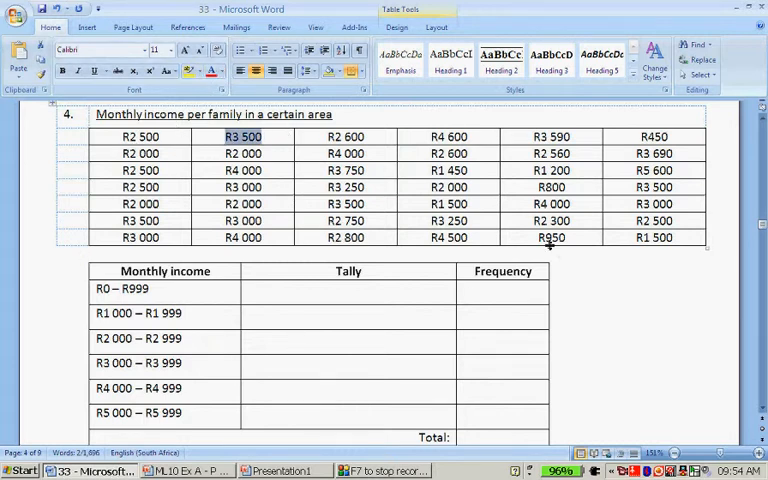
Step: Highlight R950, R450 and R0–R999 yellow, then the R1 000–R1 999 class and incomes green
click(548, 236)
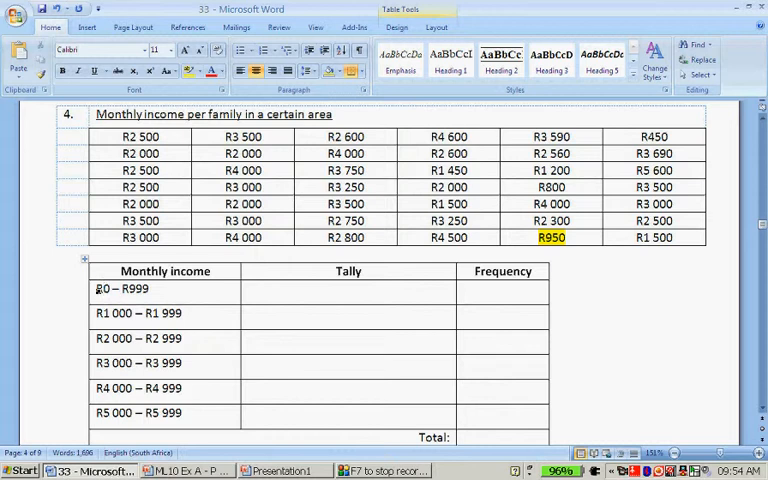
double_click(122, 288)
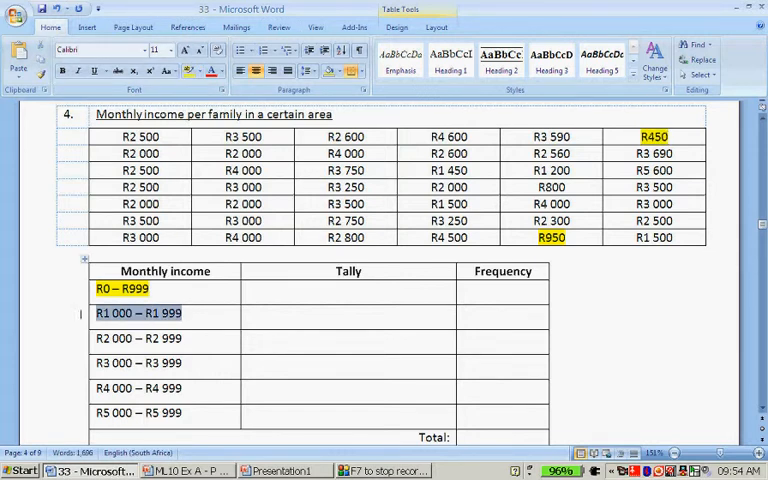
click(196, 70)
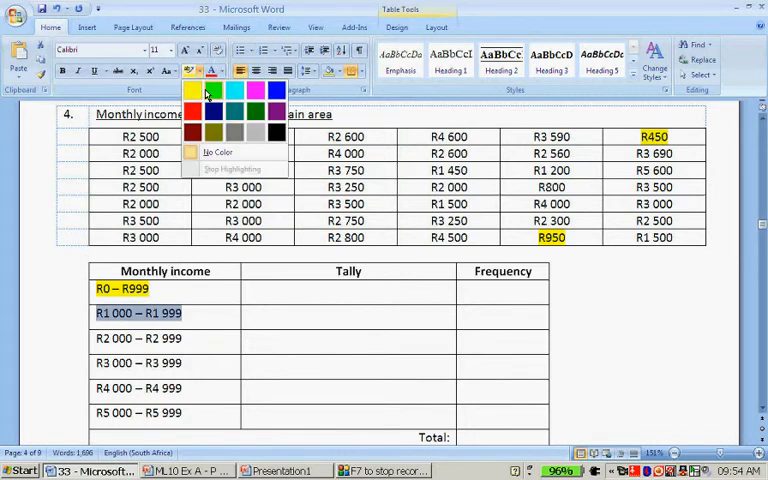
click(214, 92)
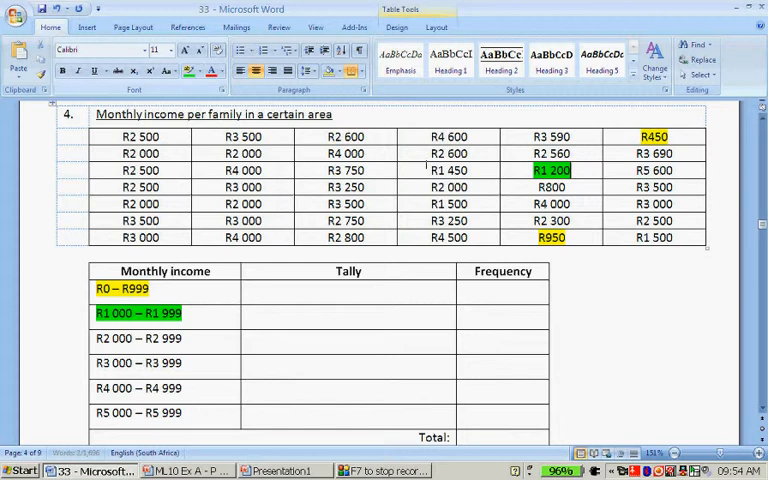
click(188, 70)
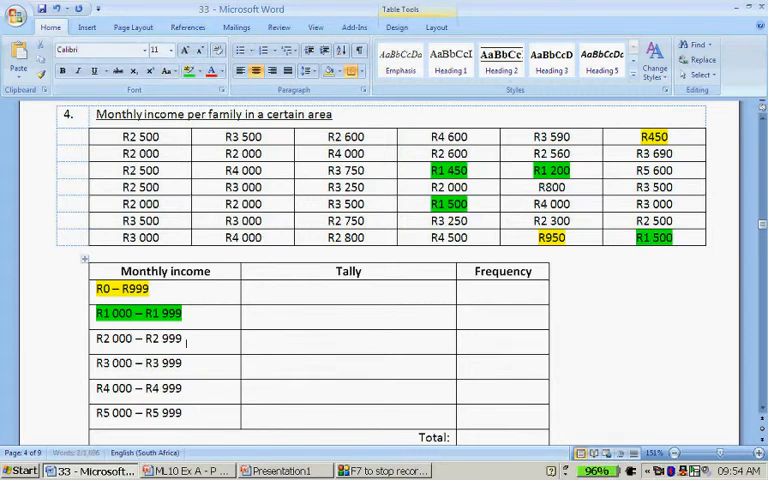
Step: Highlight the R2 000–R2 999 incomes and class label turquoise
click(200, 72)
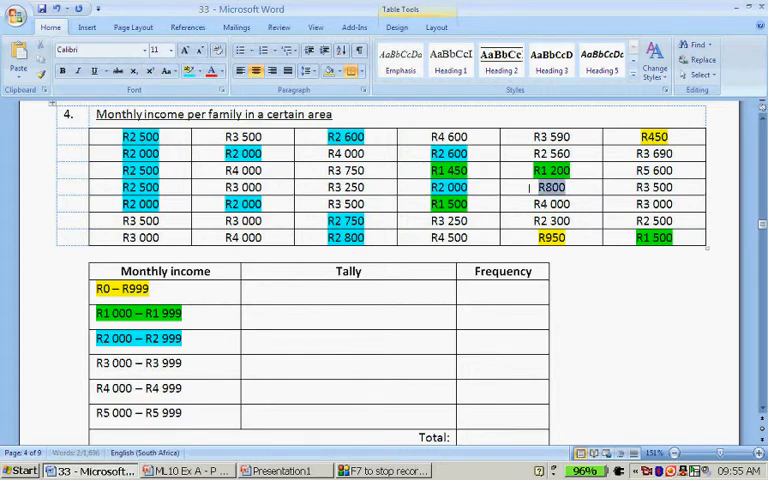
click(188, 72)
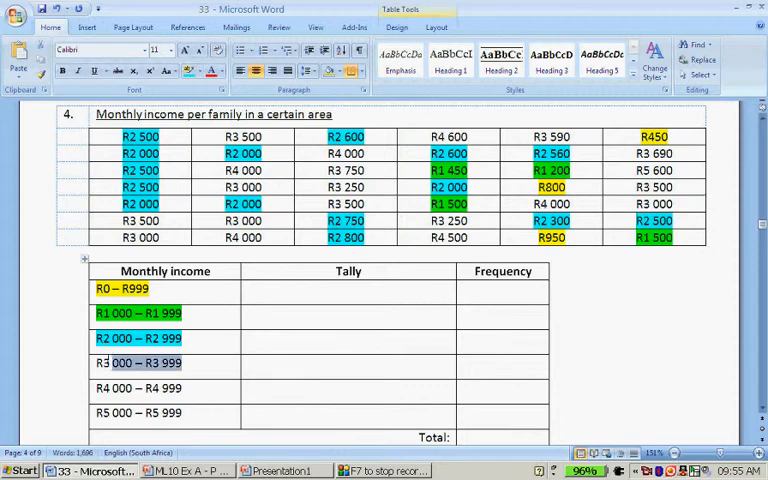
Step: Highlight the R3 000–R3 999 class and incomes pink, and R4 000–R4 999 red
click(188, 72)
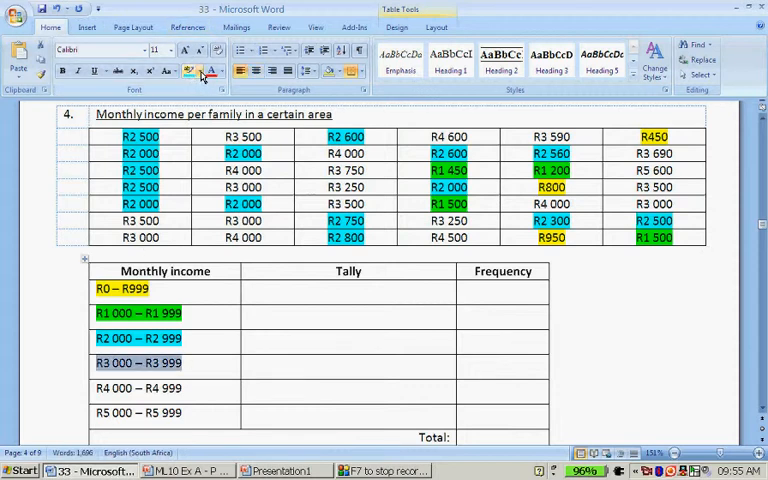
click(200, 72)
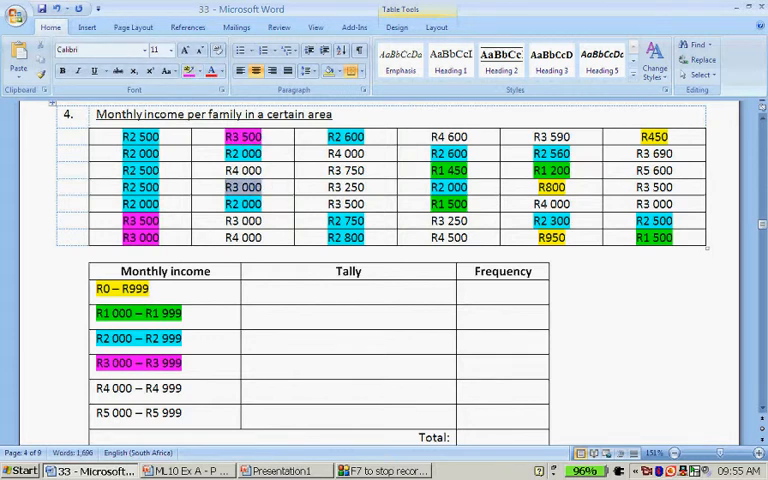
click(244, 220)
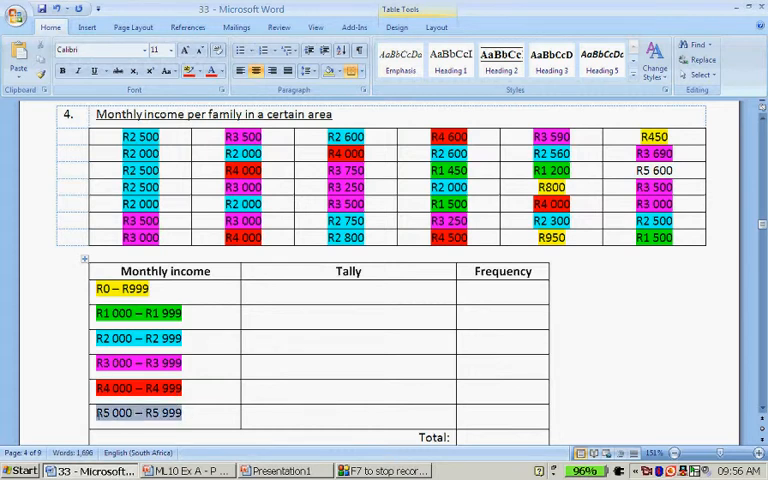
Step: Highlight the R5 000–R5 999 class and its incomes dark green
click(202, 72)
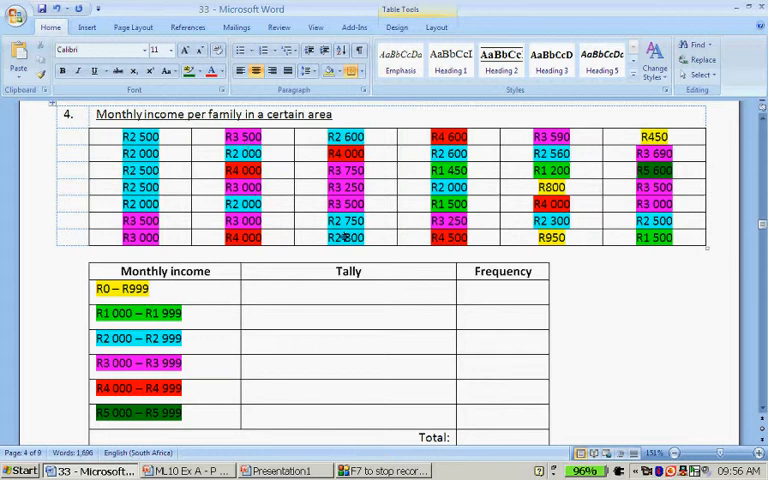
mouse_move(496, 164)
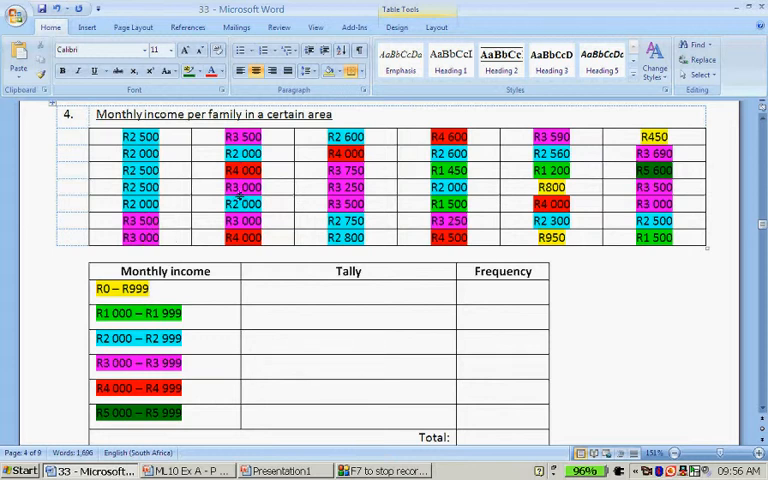
mouse_move(404, 208)
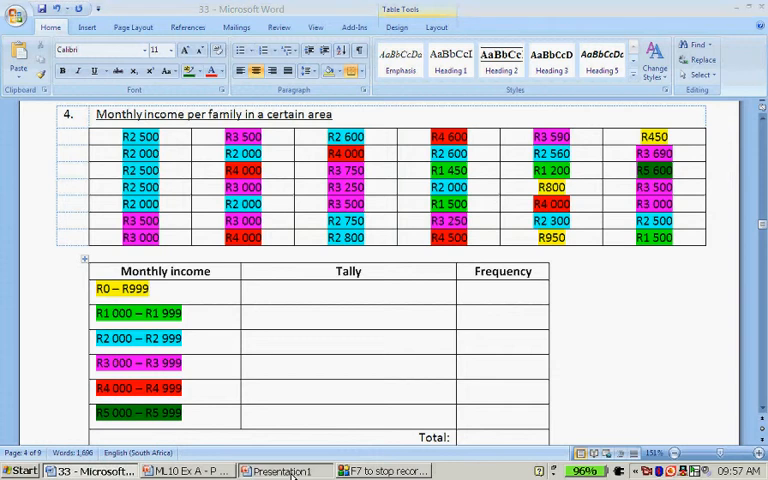
click(284, 472)
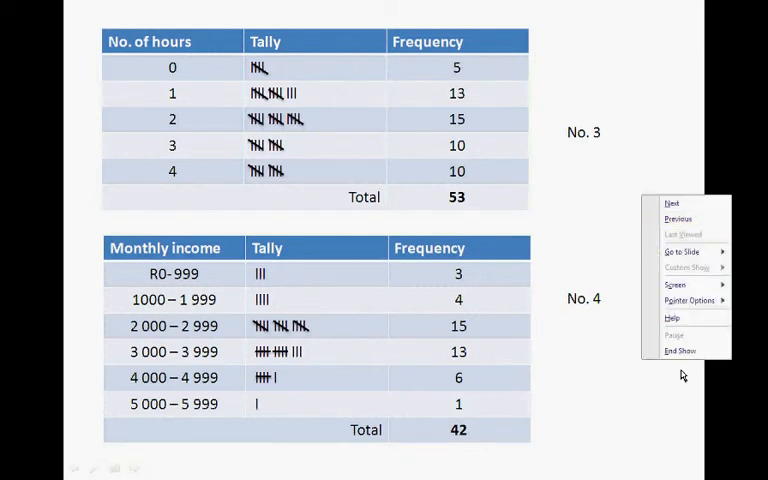
click(680, 352)
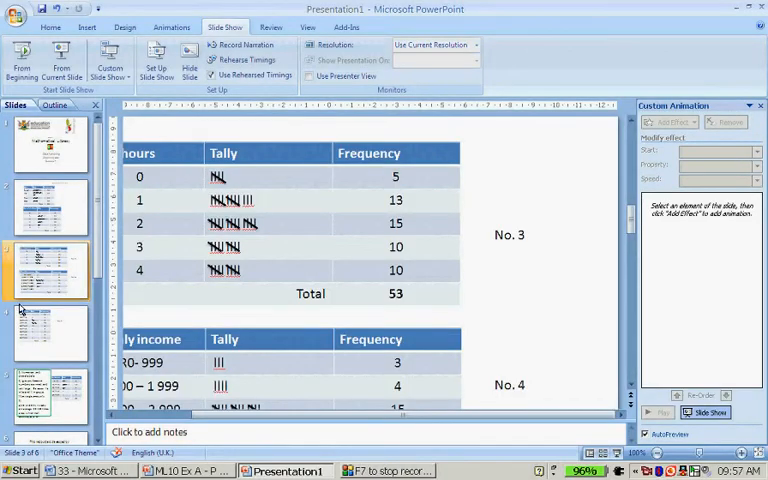
click(90, 470)
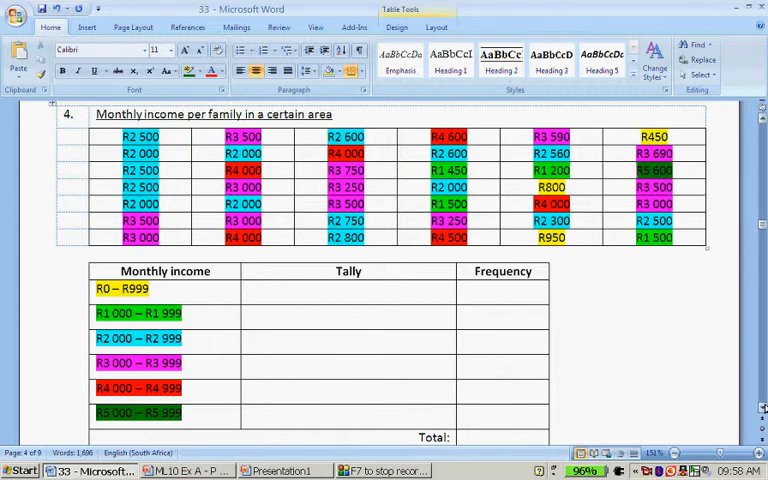
Step: Scroll to question 5 and highlight 17, 18 and the 10–19 class yellow
scroll(down, 3)
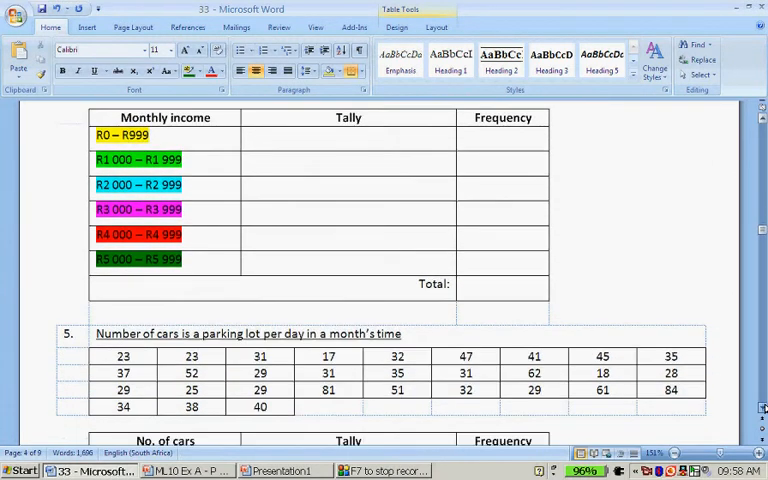
scroll(down, 3)
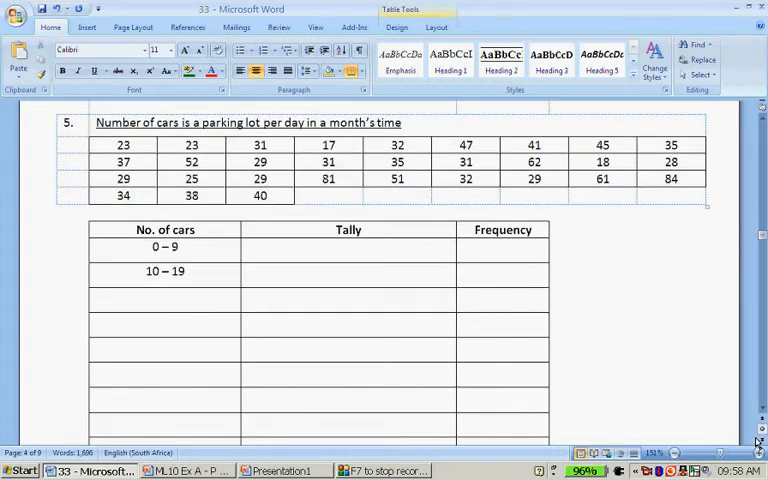
scroll(up, 3)
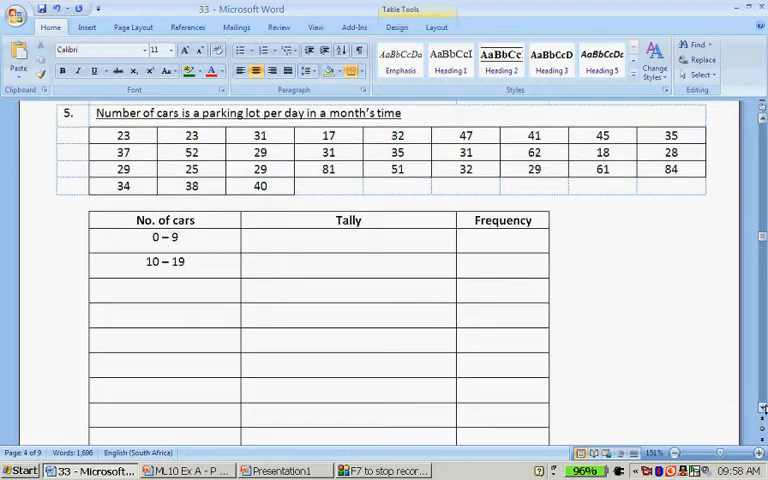
scroll(down, 3)
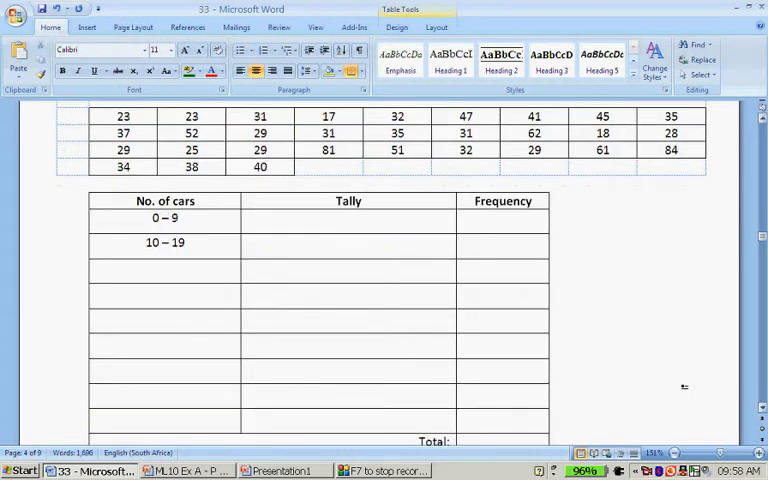
mouse_move(368, 136)
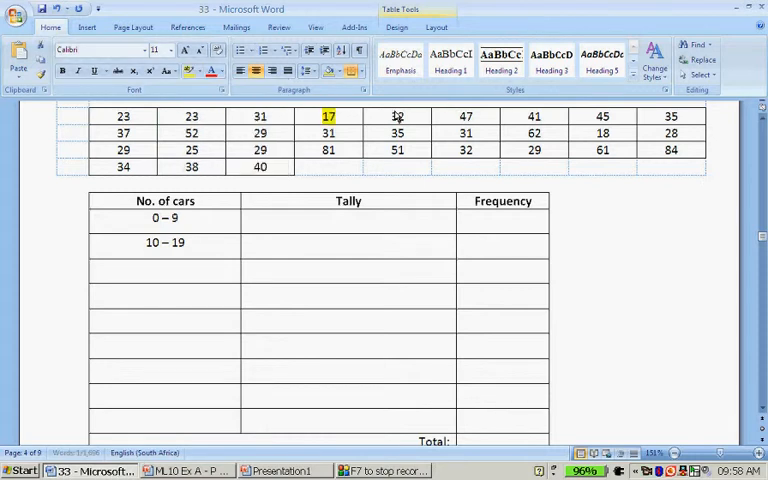
double_click(164, 242)
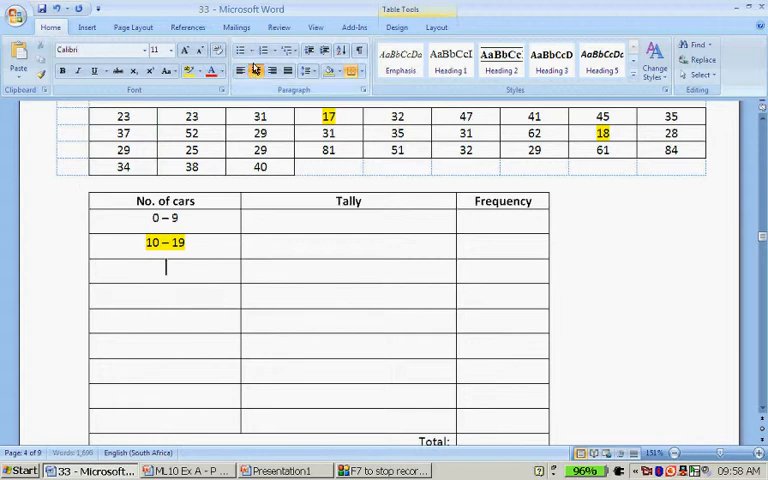
Step: Add the 20–29 row to the No. of cars column
text(20 --)
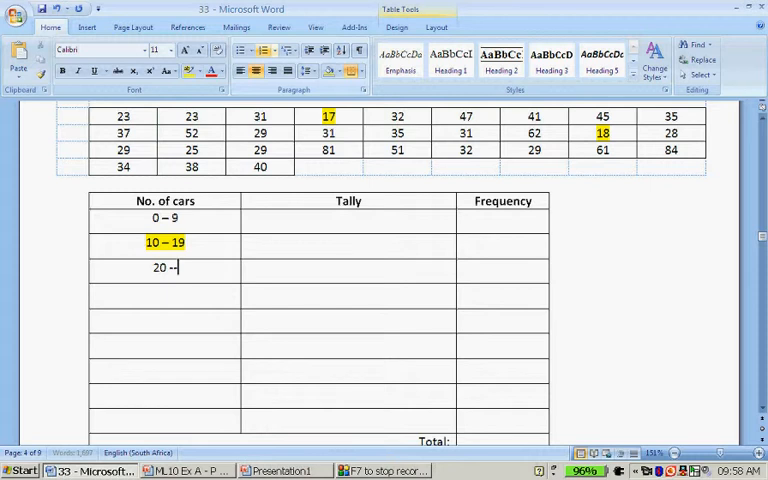
key(backspace)
text( 2)
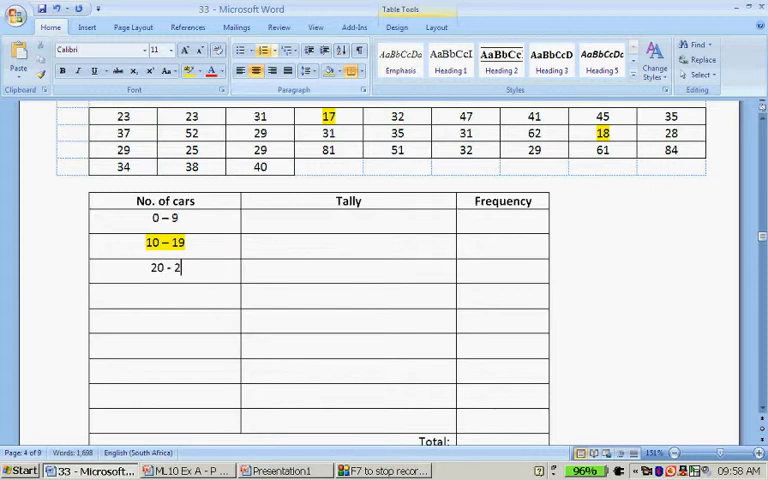
text(9)
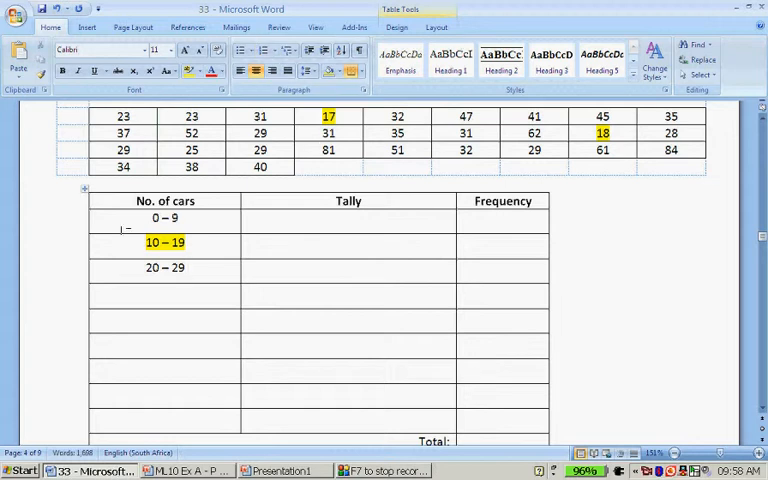
Step: Highlight the 20 – 29 label and every data value in the twenties green
click(190, 70)
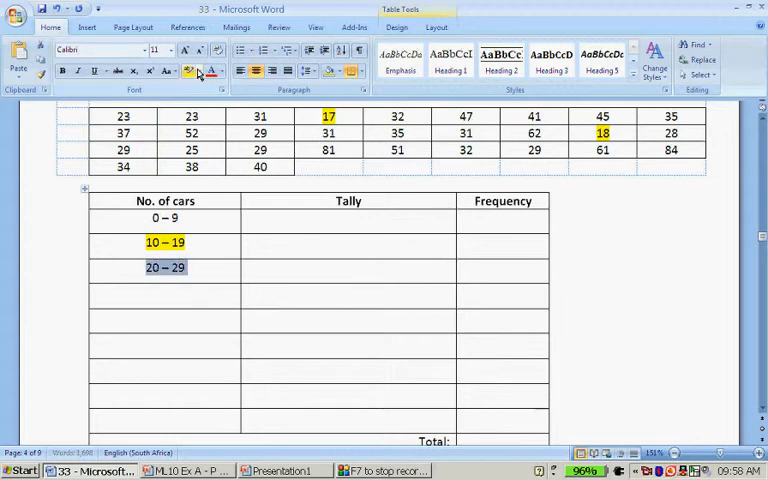
click(188, 70)
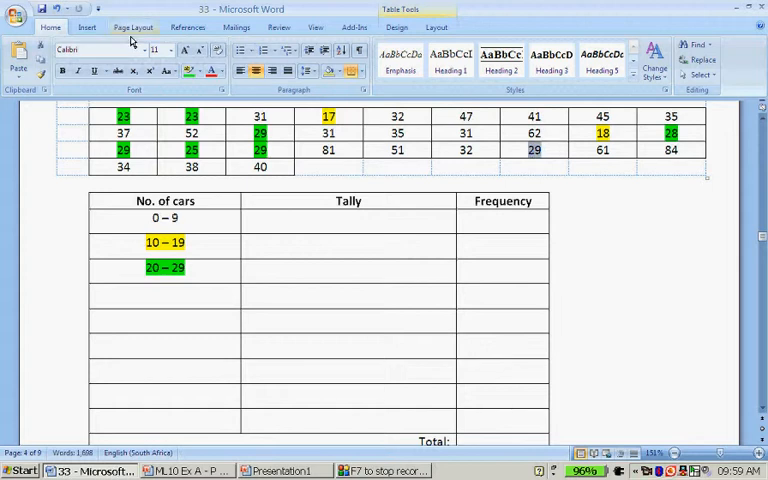
click(140, 292)
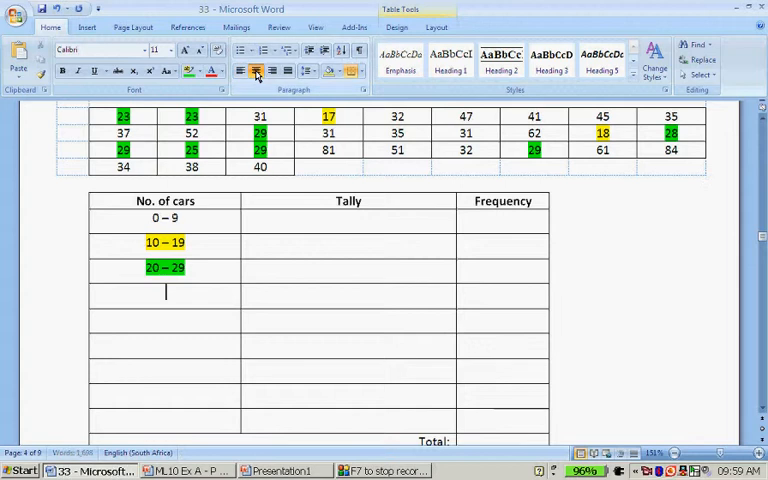
Step: Add a 30 – 39 row and highlight it and the values in the thirties turquoise
text(30)
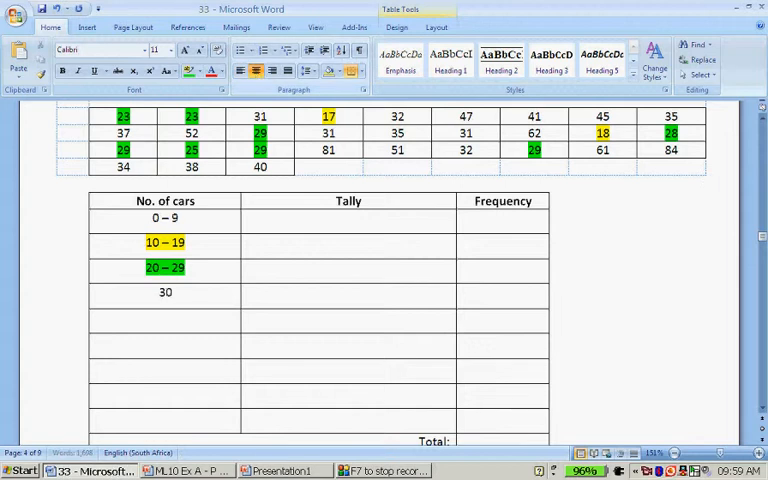
text(– 39)
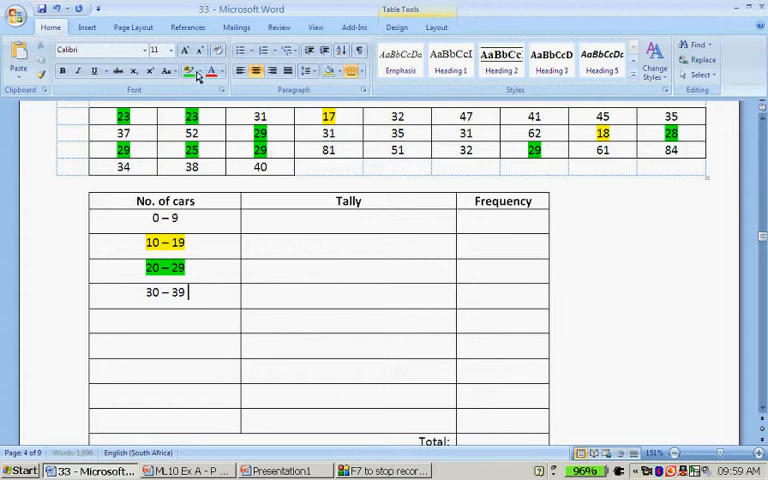
click(188, 68)
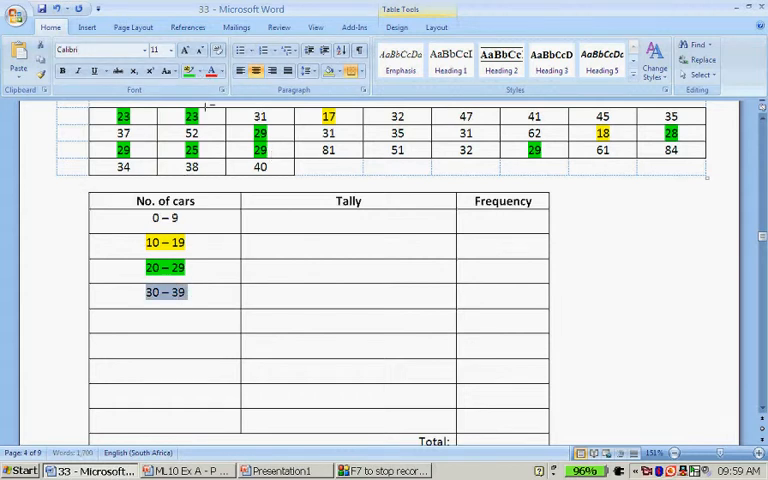
click(184, 72)
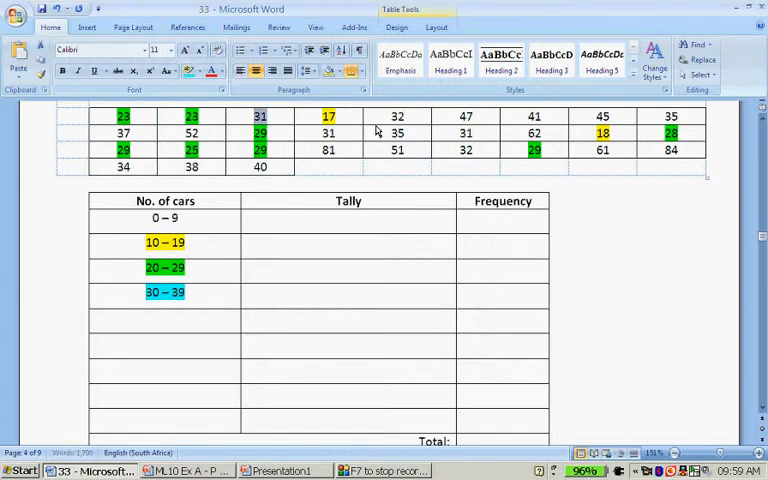
click(188, 70)
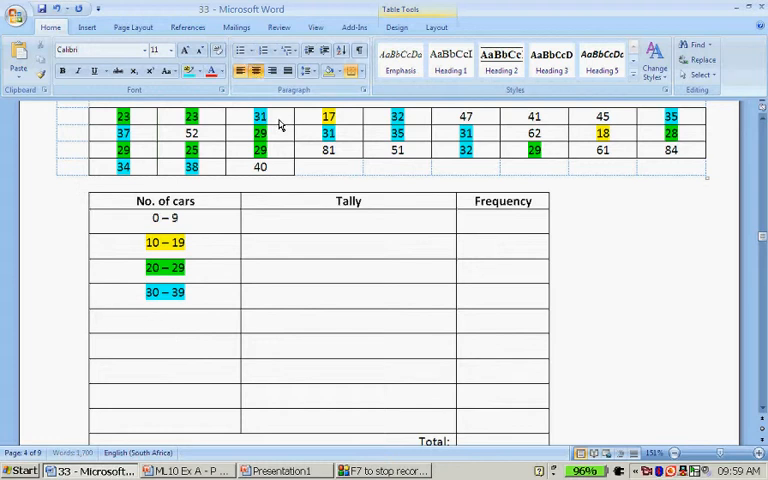
Step: Add 40 – 49 highlighted pink and 50 – 59 highlighted red, with their matching values
text(40)
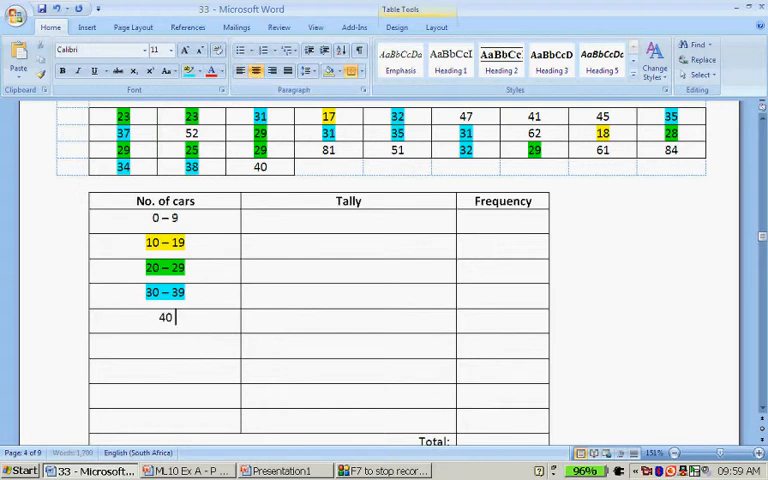
text(- 4)
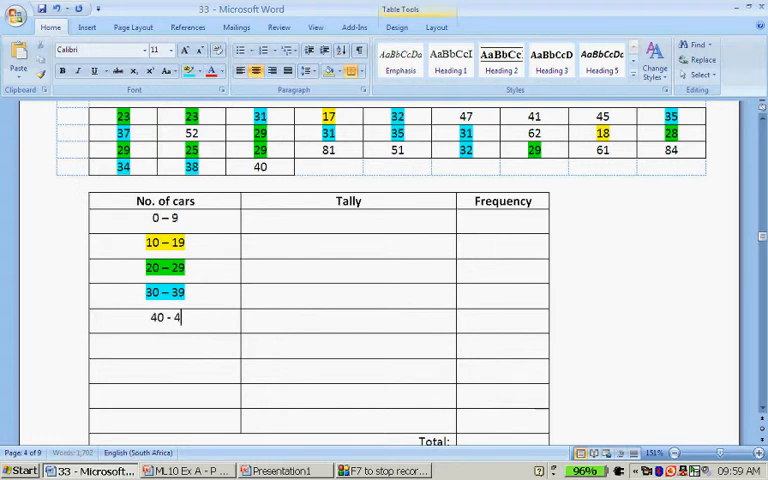
text(9)
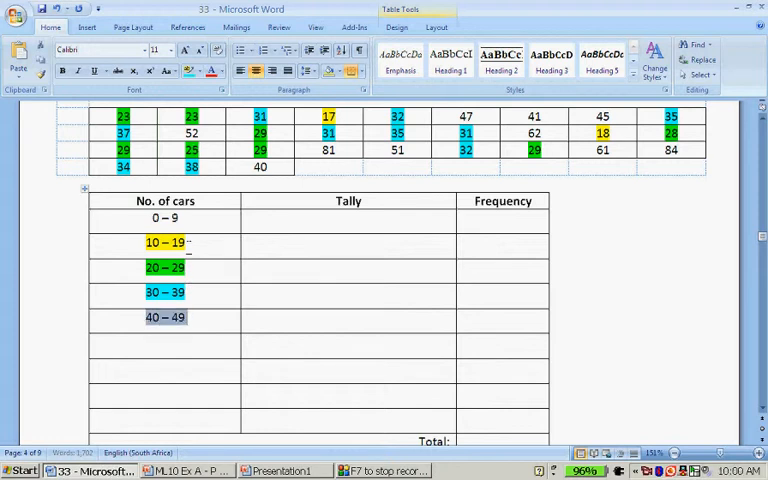
click(224, 70)
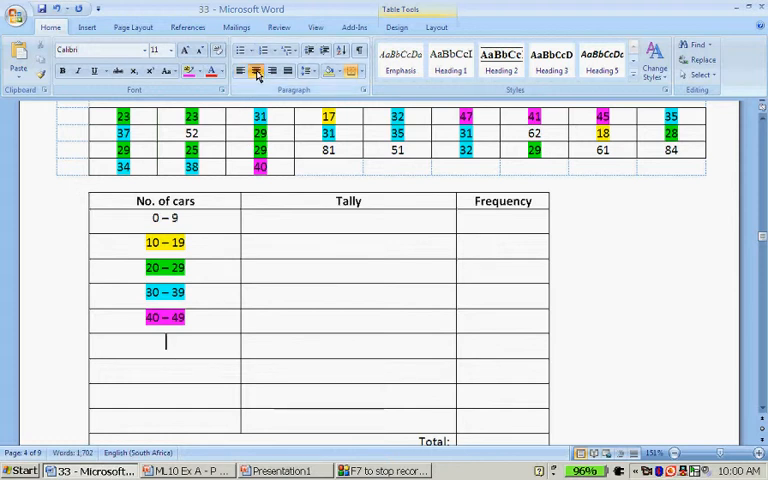
text(50 – 59)
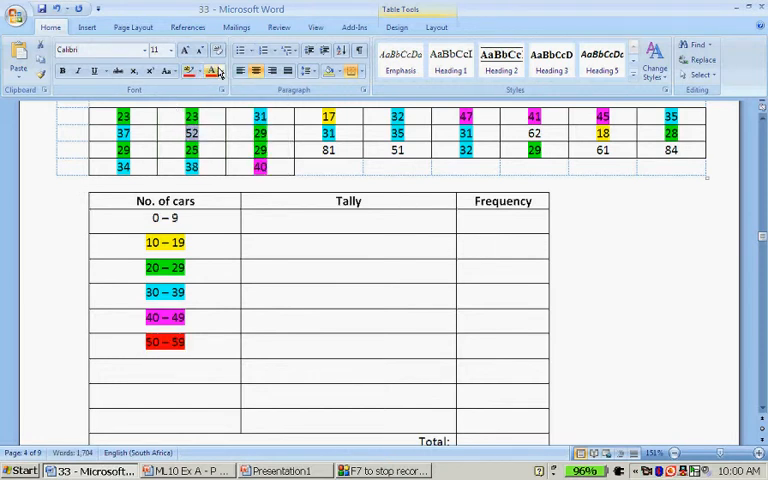
click(192, 132)
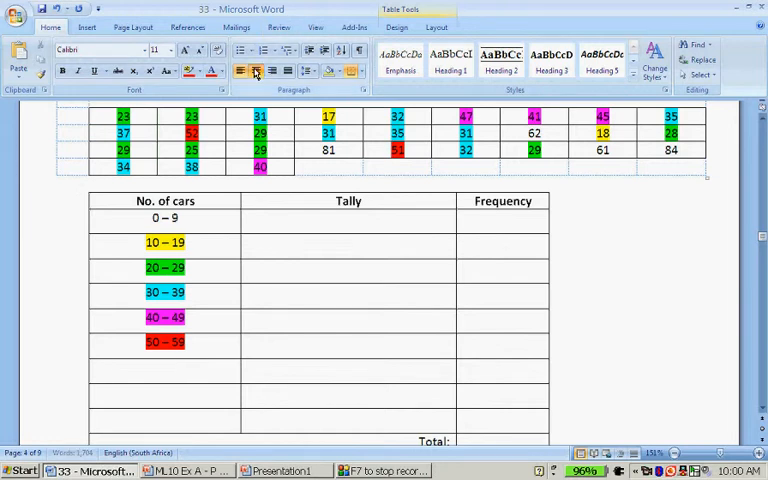
Step: Add the 60 – 69, 70 – 79 and 80 – 89 class rows to the table
text(60 – 69)
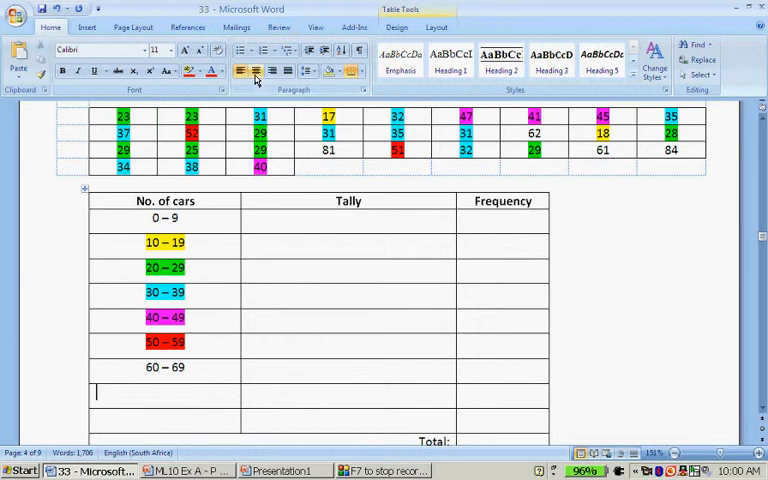
text(70 -)
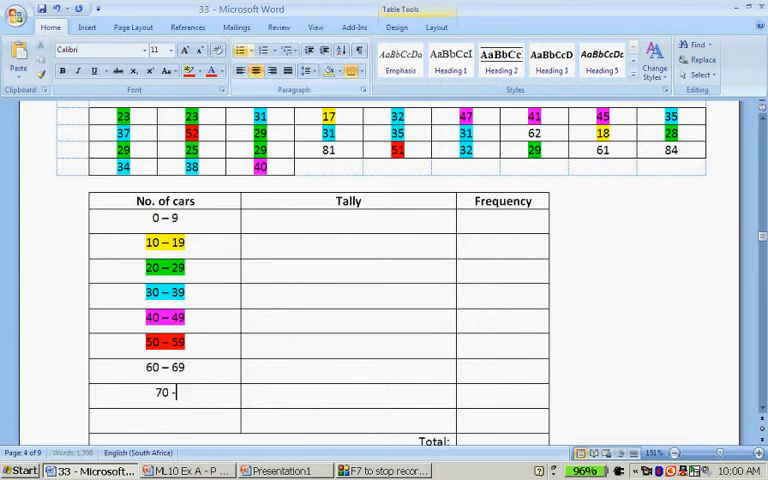
text(79)
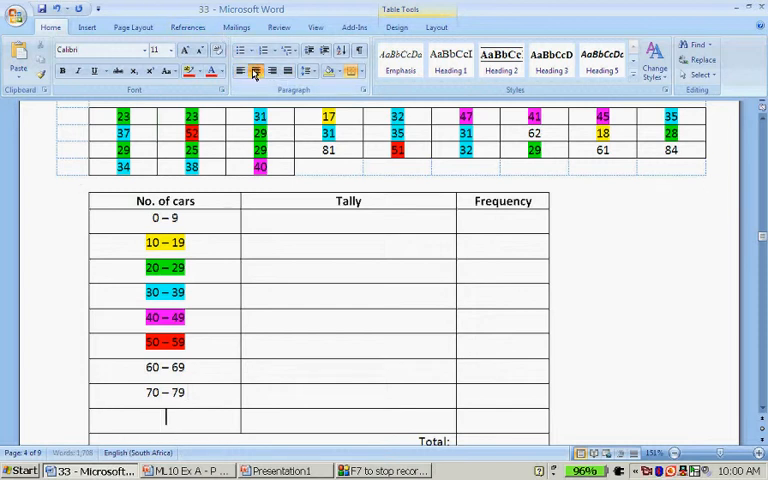
text(80 -)
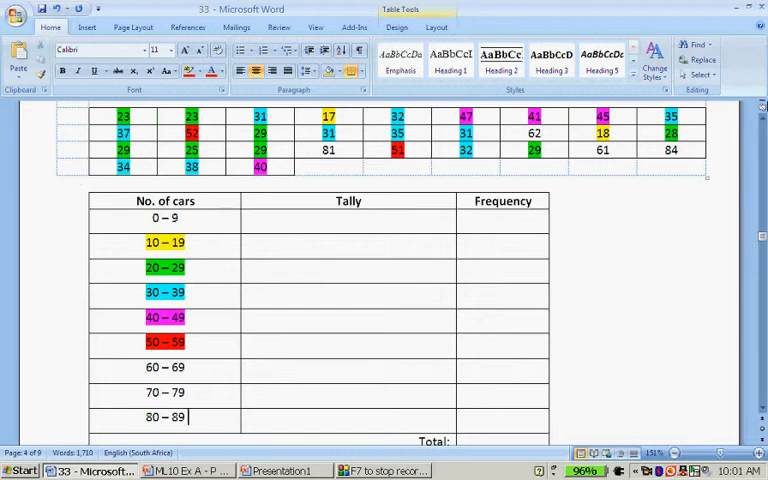
Step: Scroll through the exercise sheet before switching to the PowerPoint answer slides
scroll(up, 3)
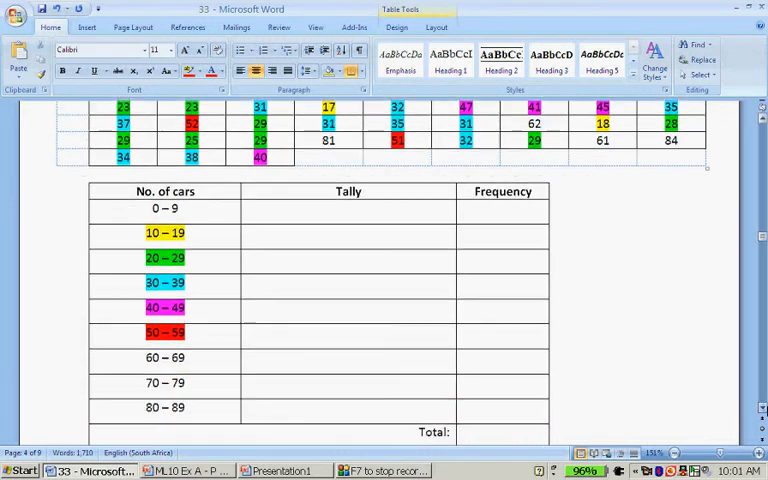
scroll(down, 3)
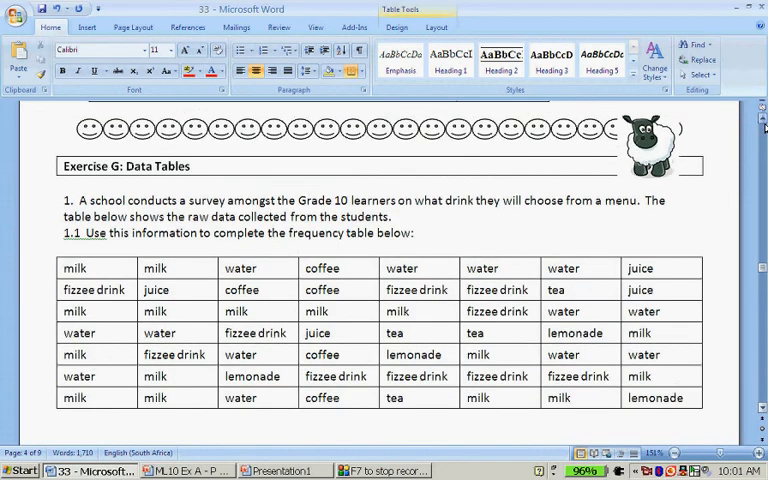
scroll(down, 3)
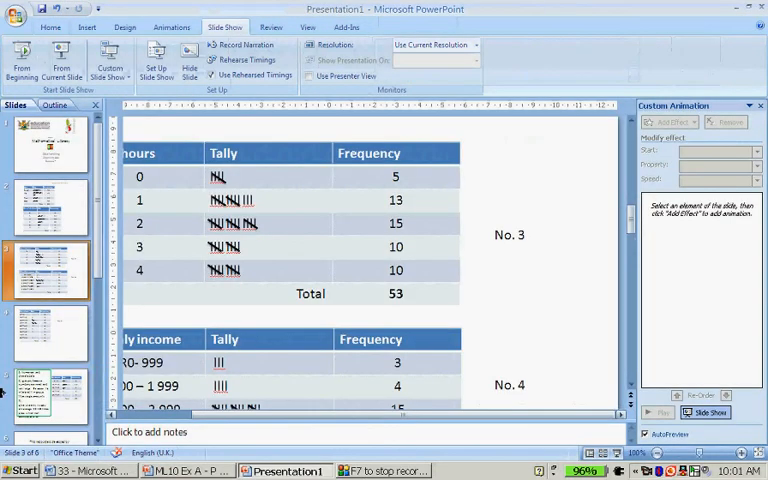
Step: Present the No. 5 cars answer slide full-screen, then end the slide show
click(50, 336)
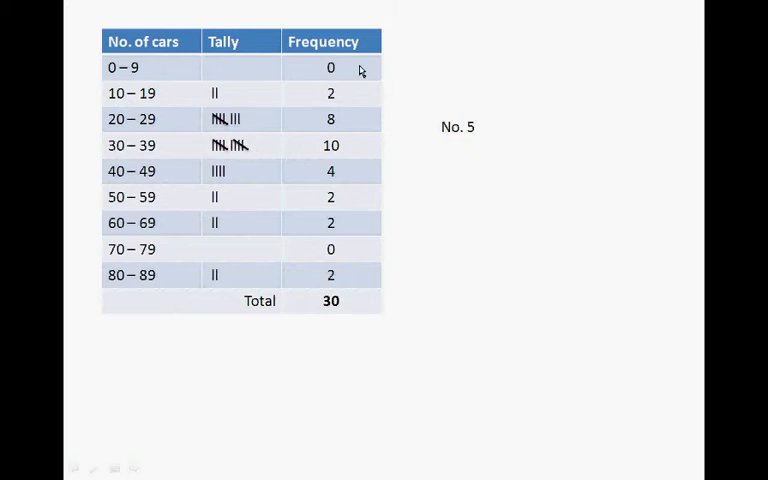
mouse_move(338, 196)
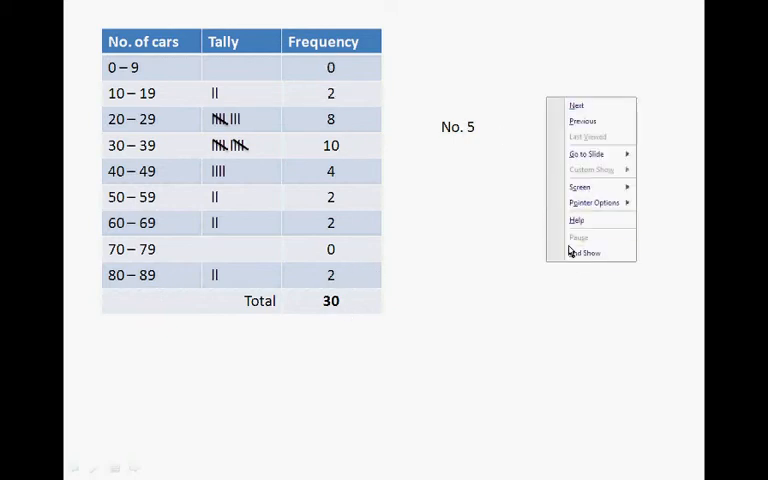
click(584, 252)
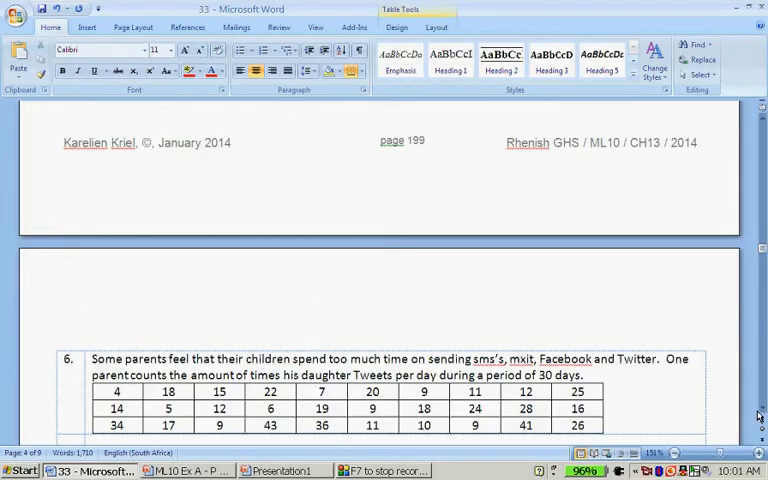
Step: Review question 6's tweet data and empty tally table, then return to Presentation1
scroll(down, 3)
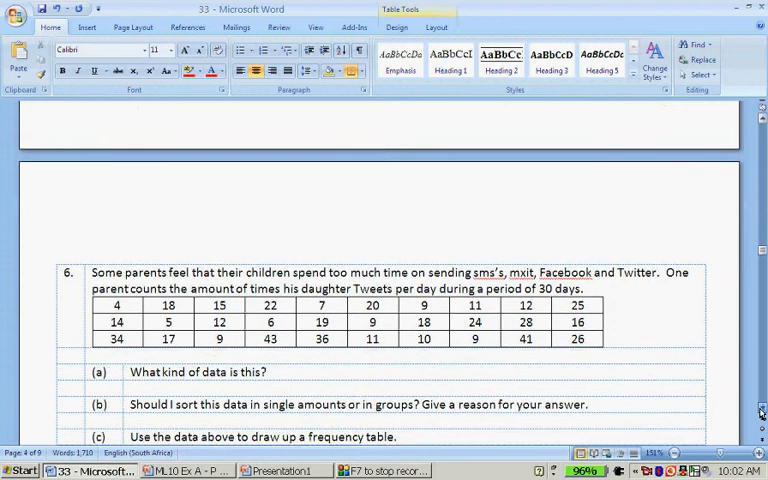
scroll(down, 3)
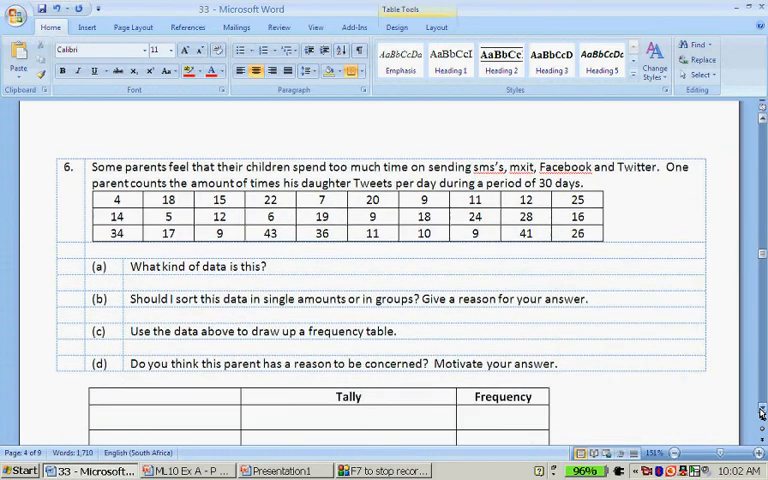
scroll(down, 3)
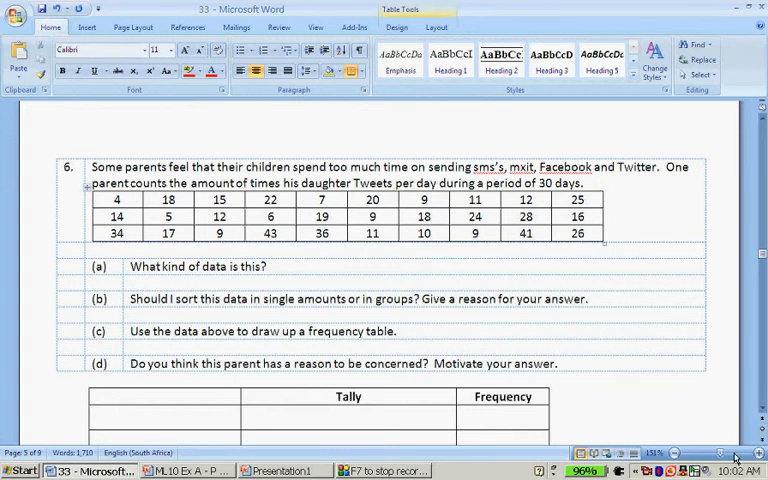
scroll(up, 3)
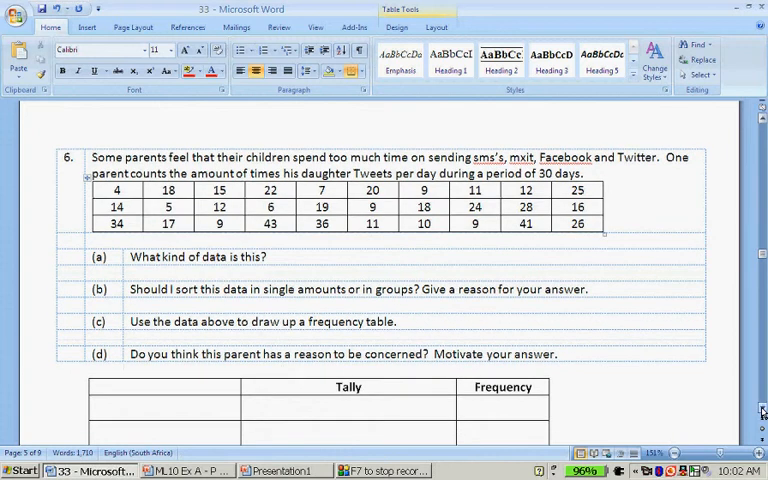
scroll(up, 3)
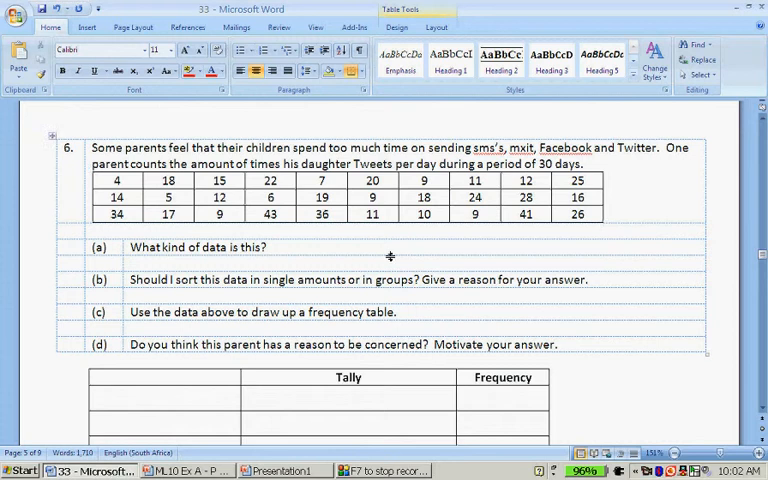
mouse_move(262, 272)
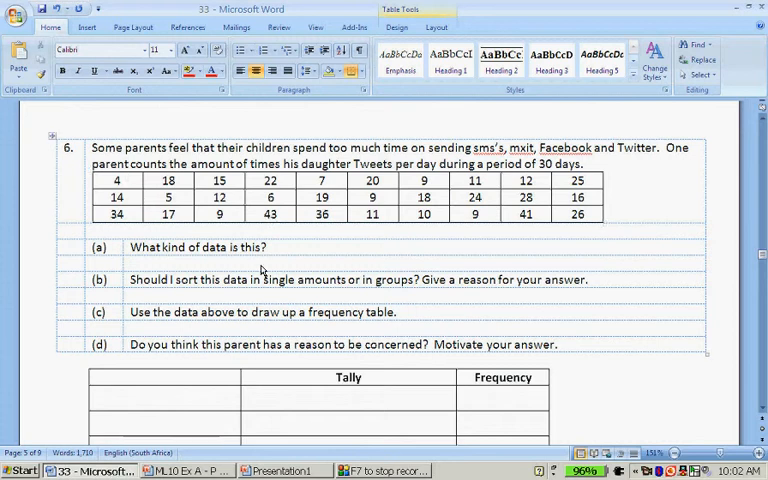
mouse_move(356, 256)
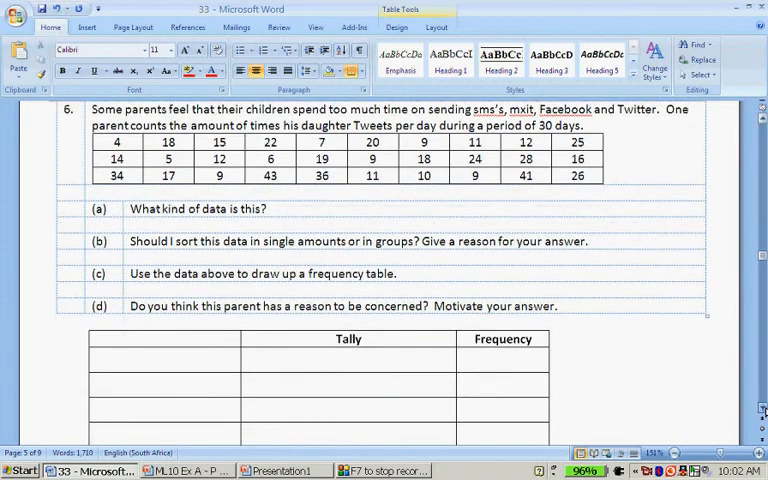
scroll(down, 3)
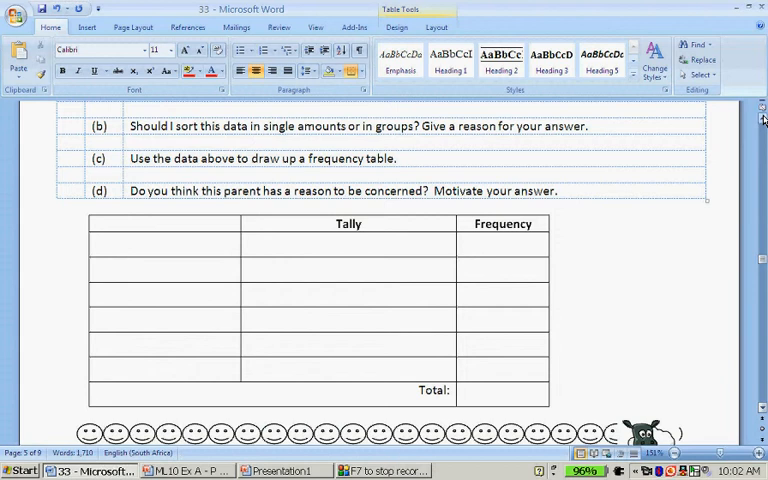
scroll(up, 3)
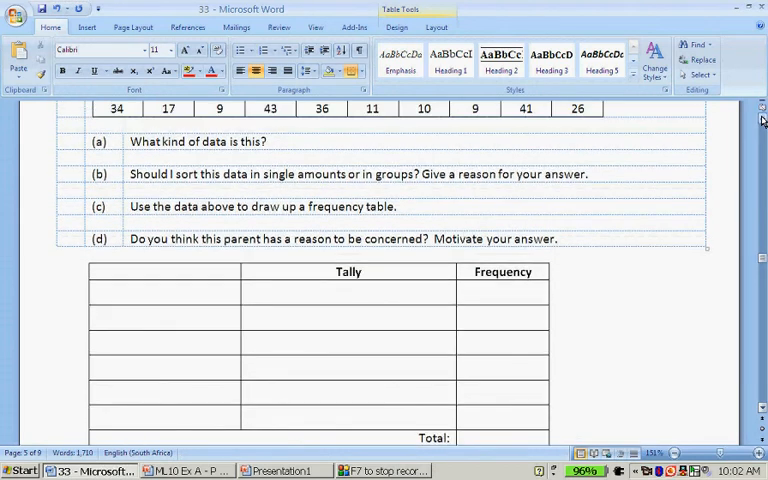
click(284, 470)
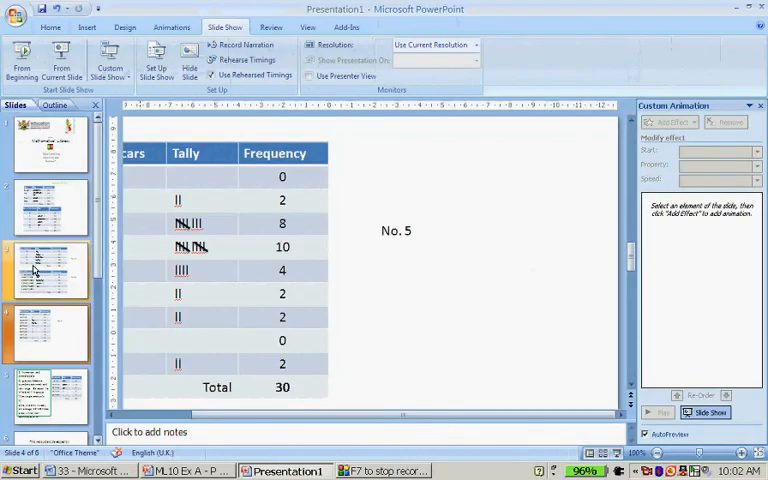
Step: Present the question 6 tweets answer slide full-screen from the current slide
click(44, 396)
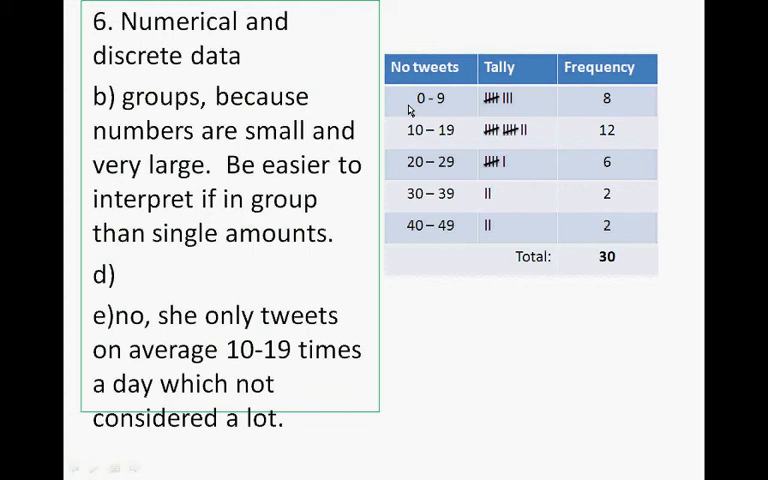
mouse_move(332, 196)
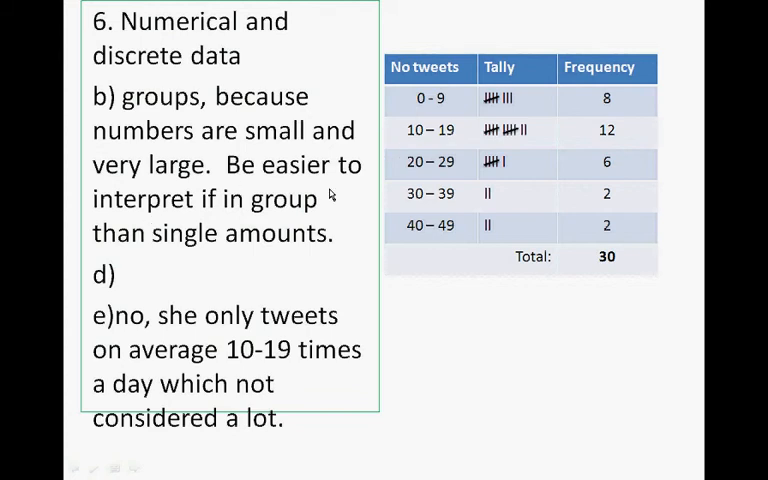
key(Escape)
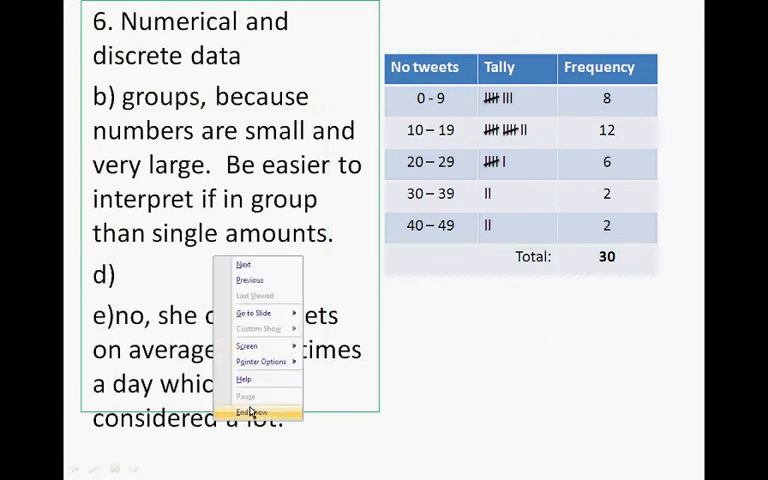
Step: End the show, relabel answers 'd)'/'e)' as 'c)'/'d)', and present the slide again
click(250, 412)
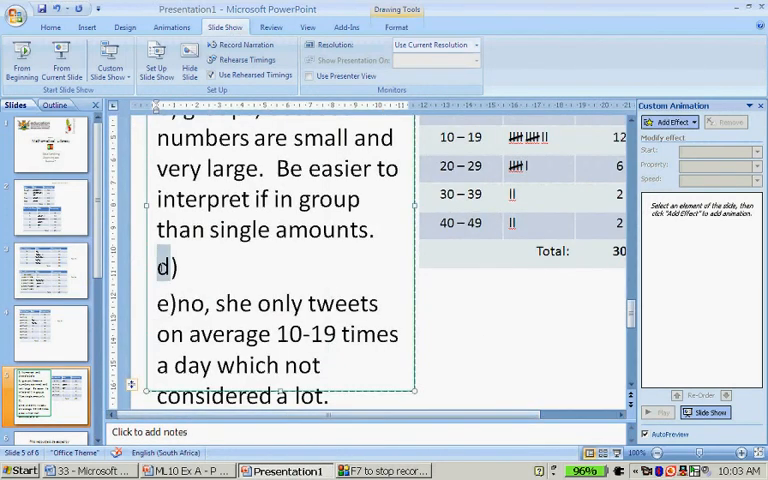
click(160, 268)
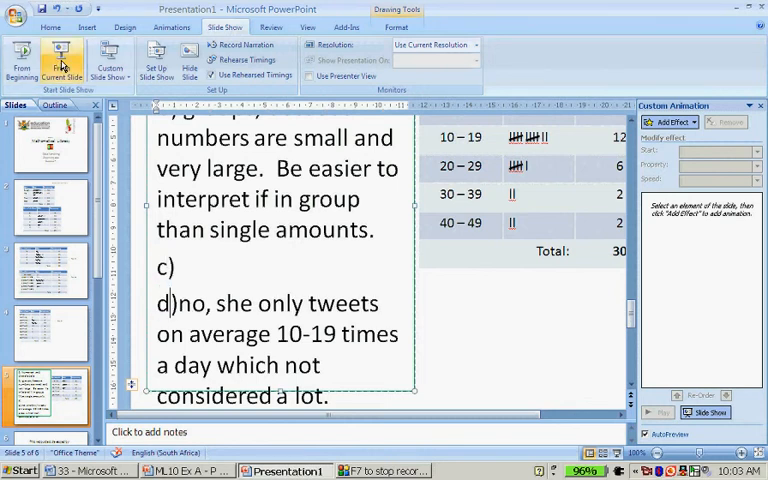
click(64, 56)
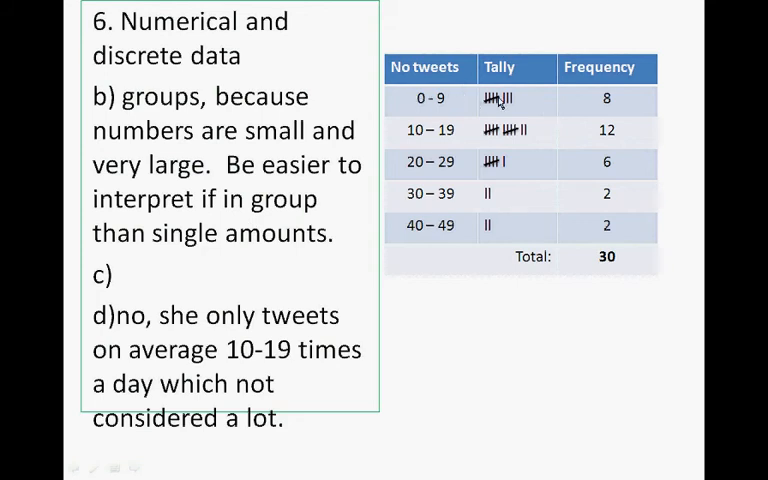
mouse_move(320, 388)
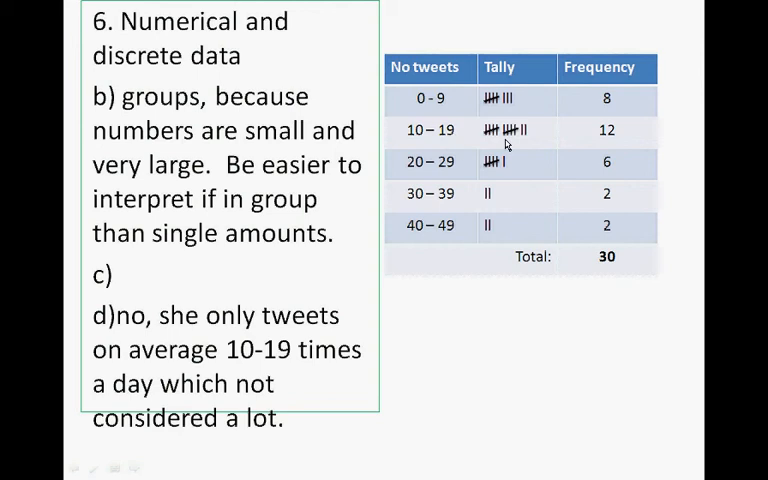
mouse_move(512, 282)
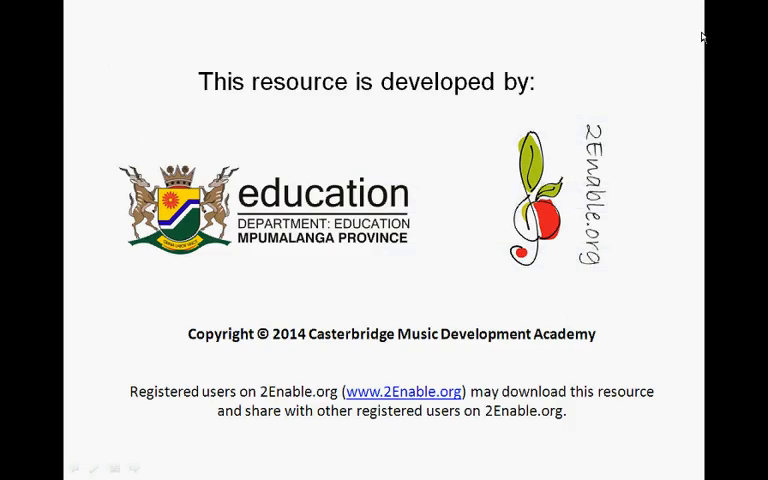
mouse_move(644, 256)
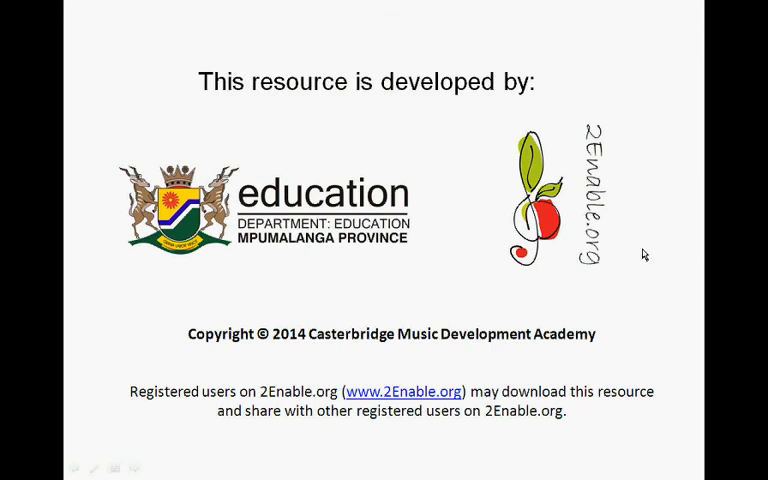
mouse_move(706, 6)
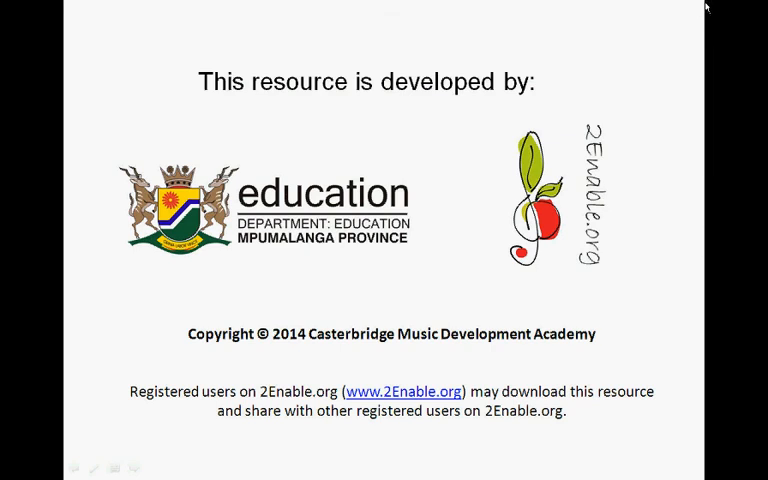